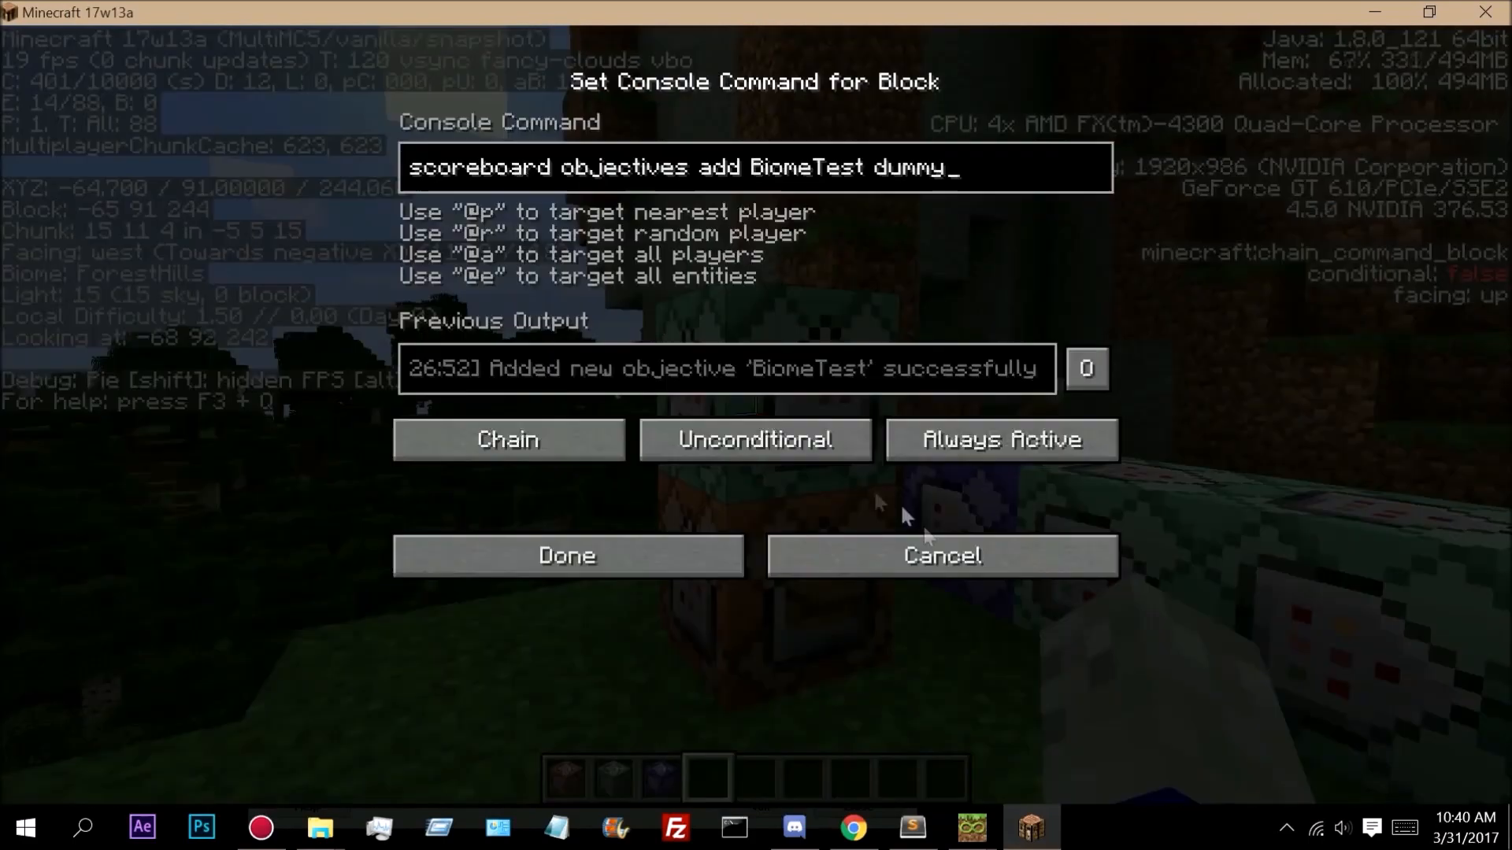
- Review and close the BiomeTest and BiomeType scoreboard objective command blocks
{"action": "left_click", "coordinate": [755, 439]}
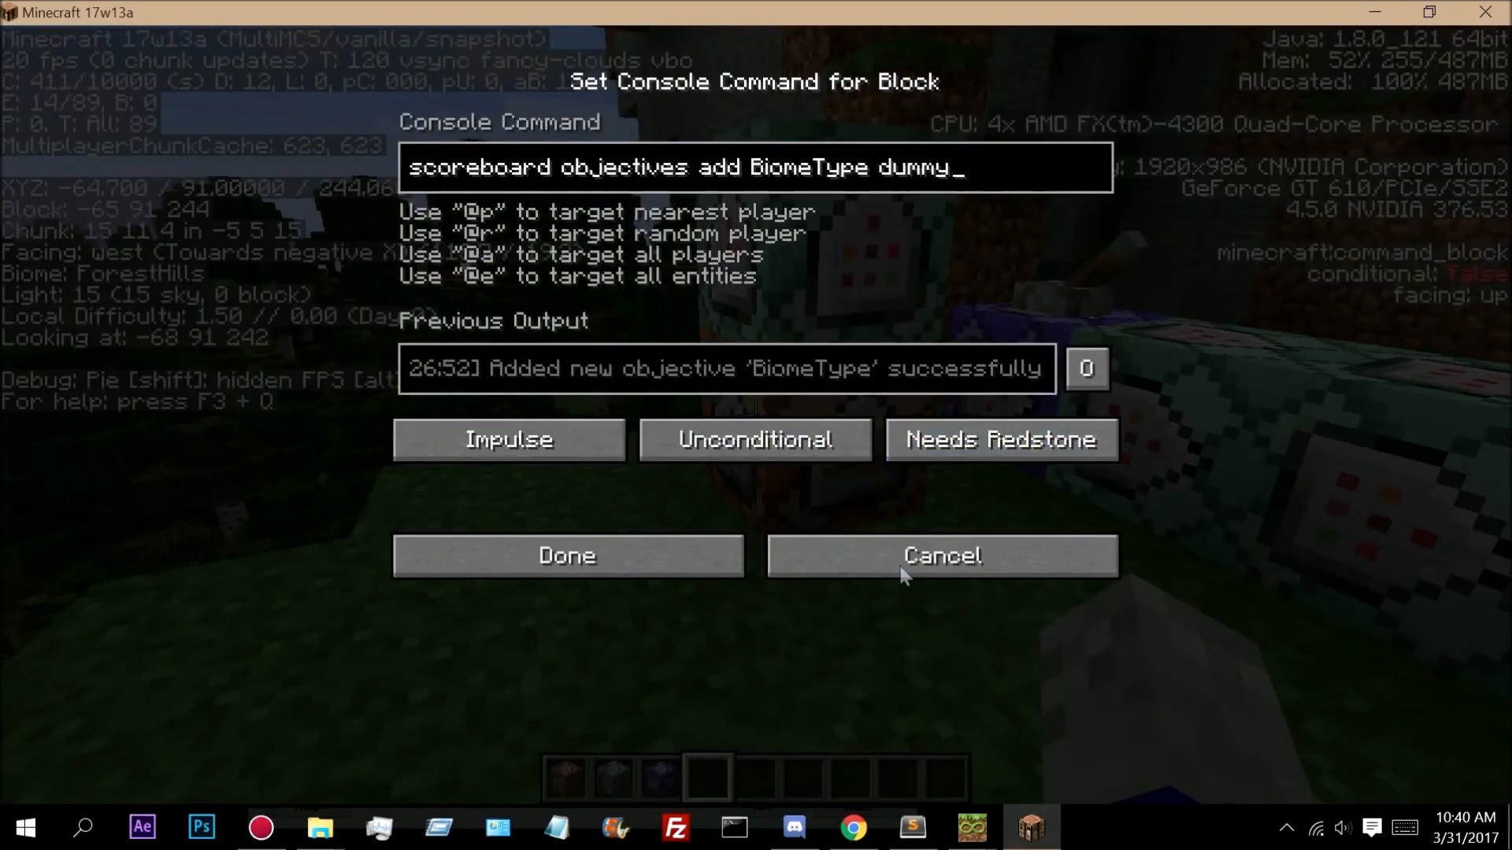
{"action": "left_click", "coordinate": [941, 556]}
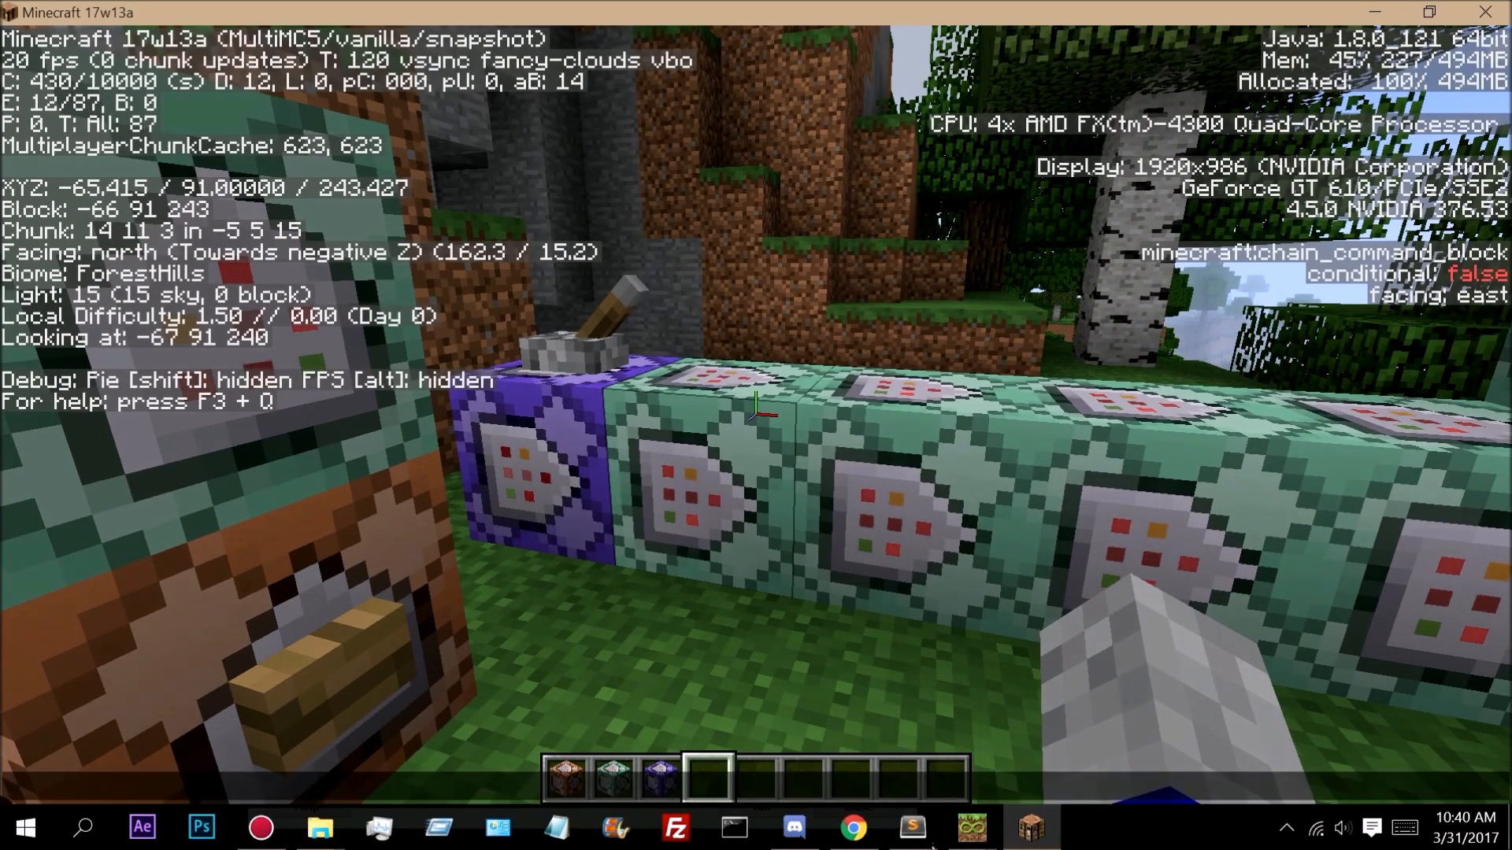
{"action": "left_click", "coordinate": [910, 828]}
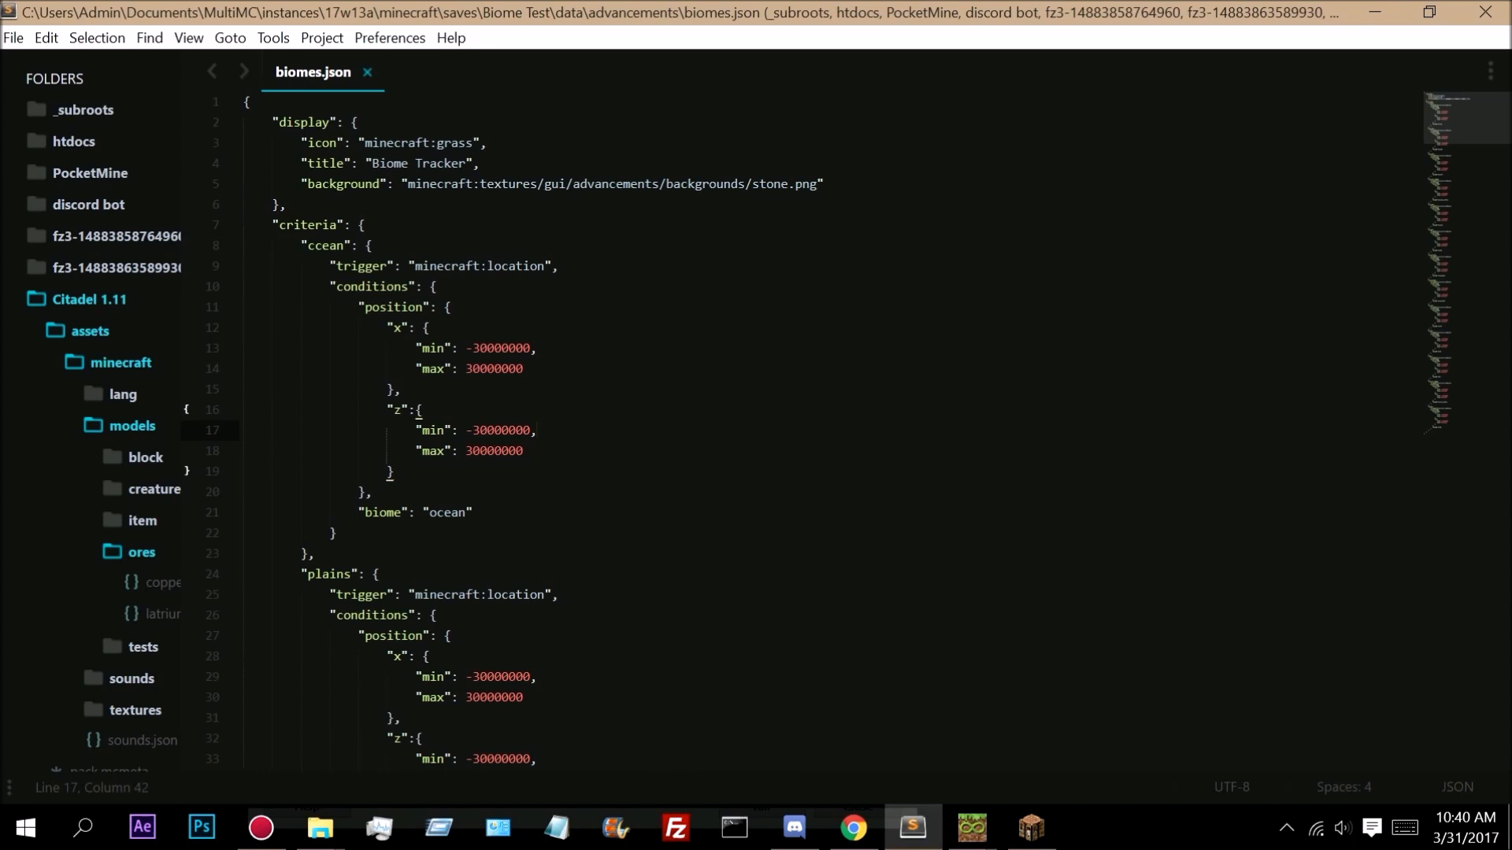
{"action": "double_click", "coordinate": [307, 226]}
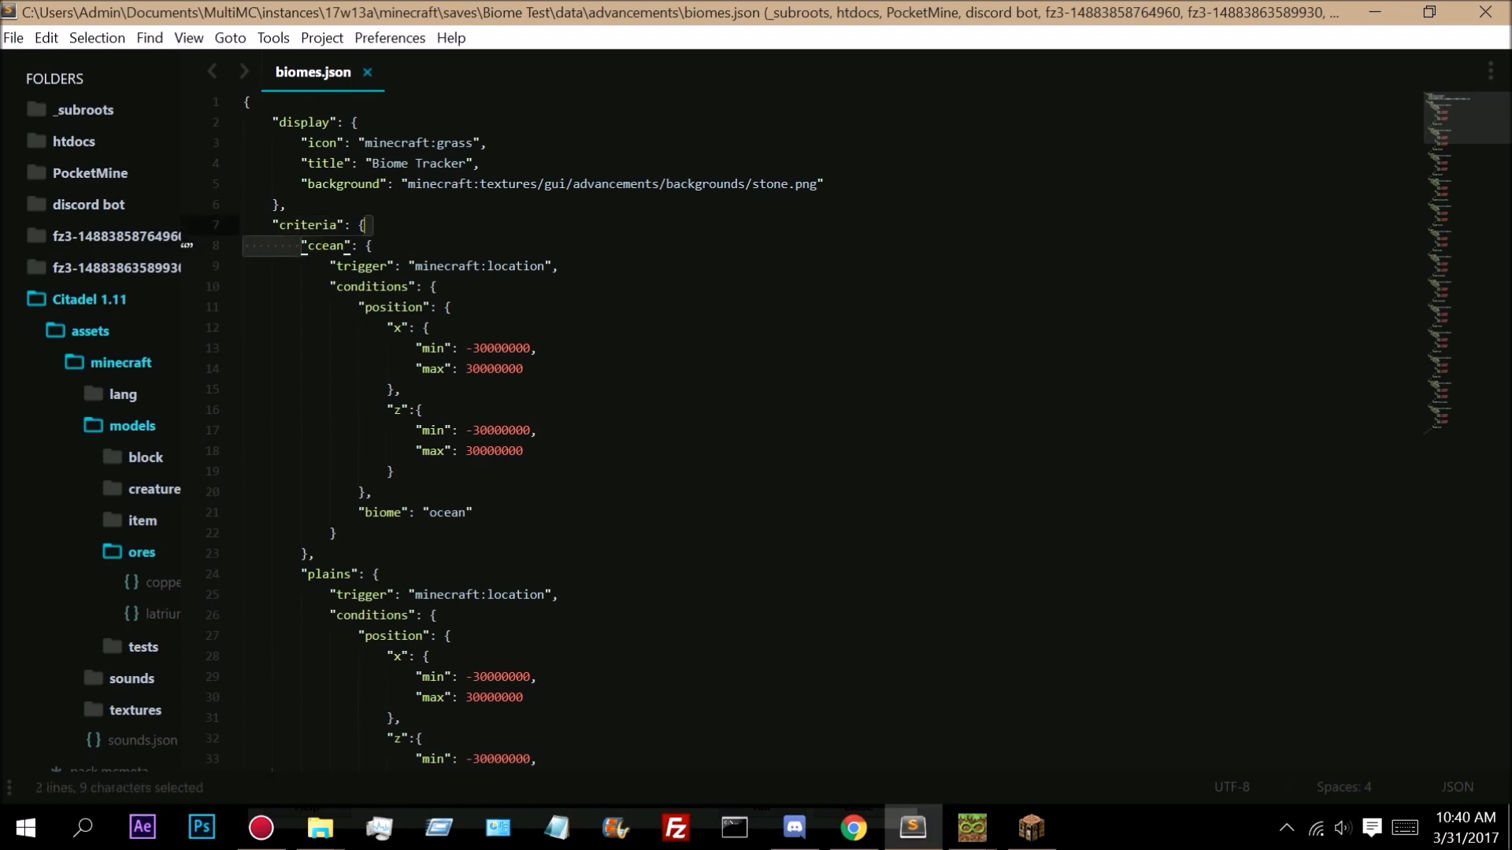
{"action": "double_click", "coordinate": [324, 246]}
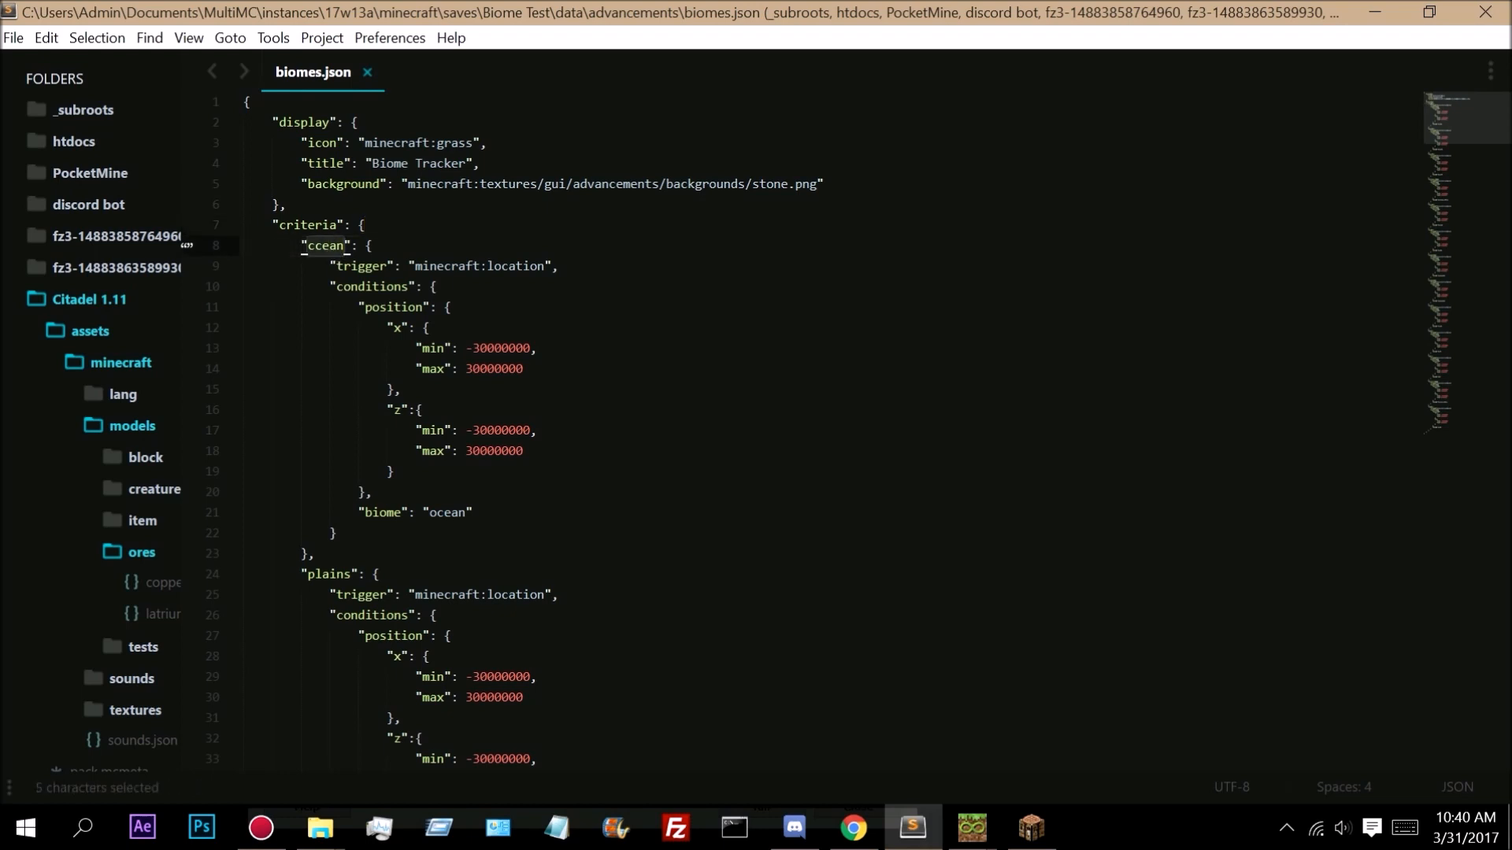
{"action": "double_click", "coordinate": [515, 266]}
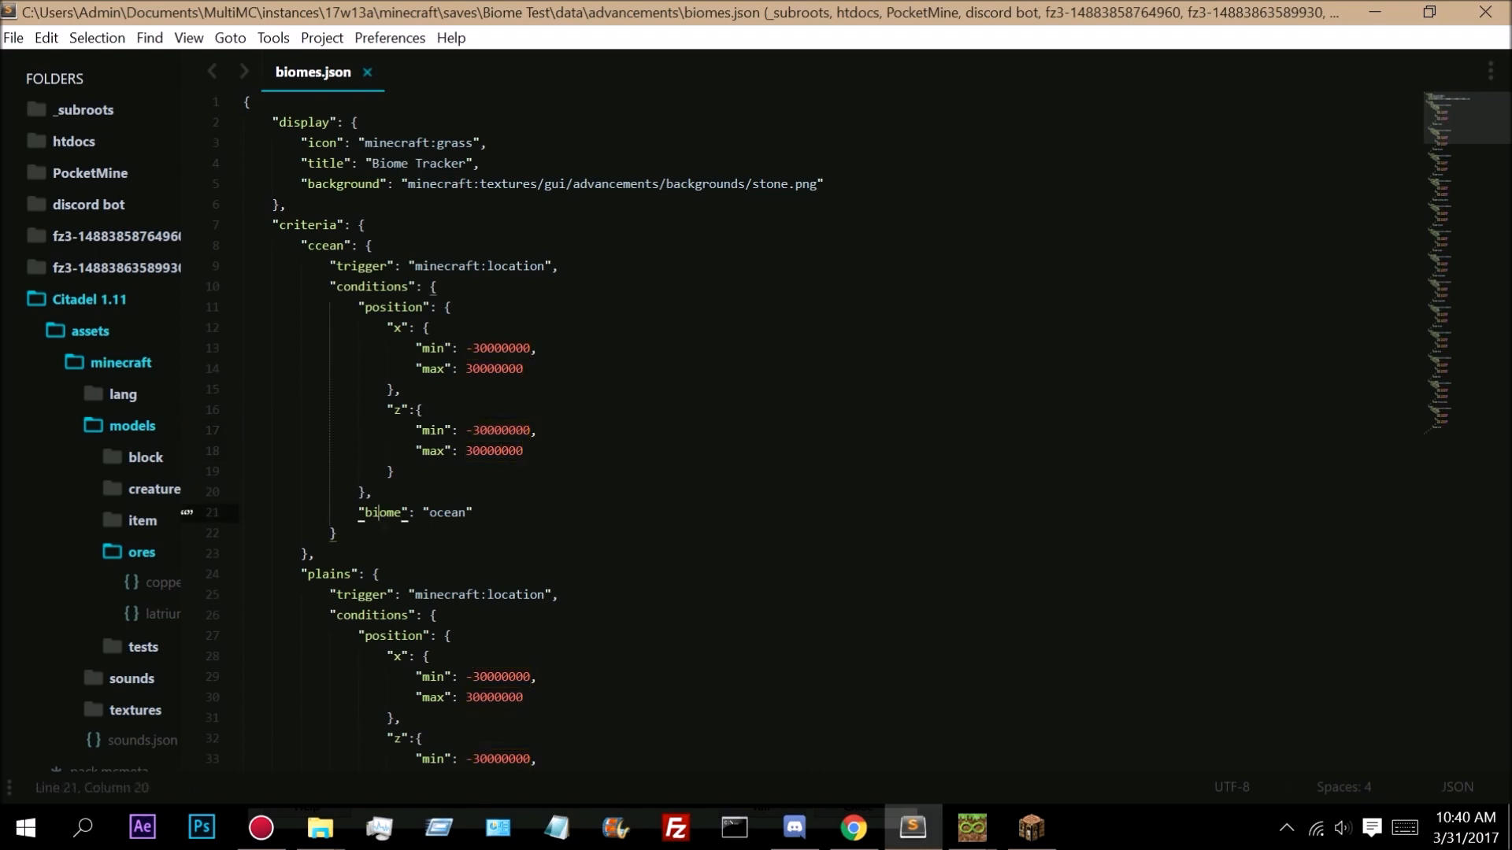
{"action": "double_click", "coordinate": [446, 511]}
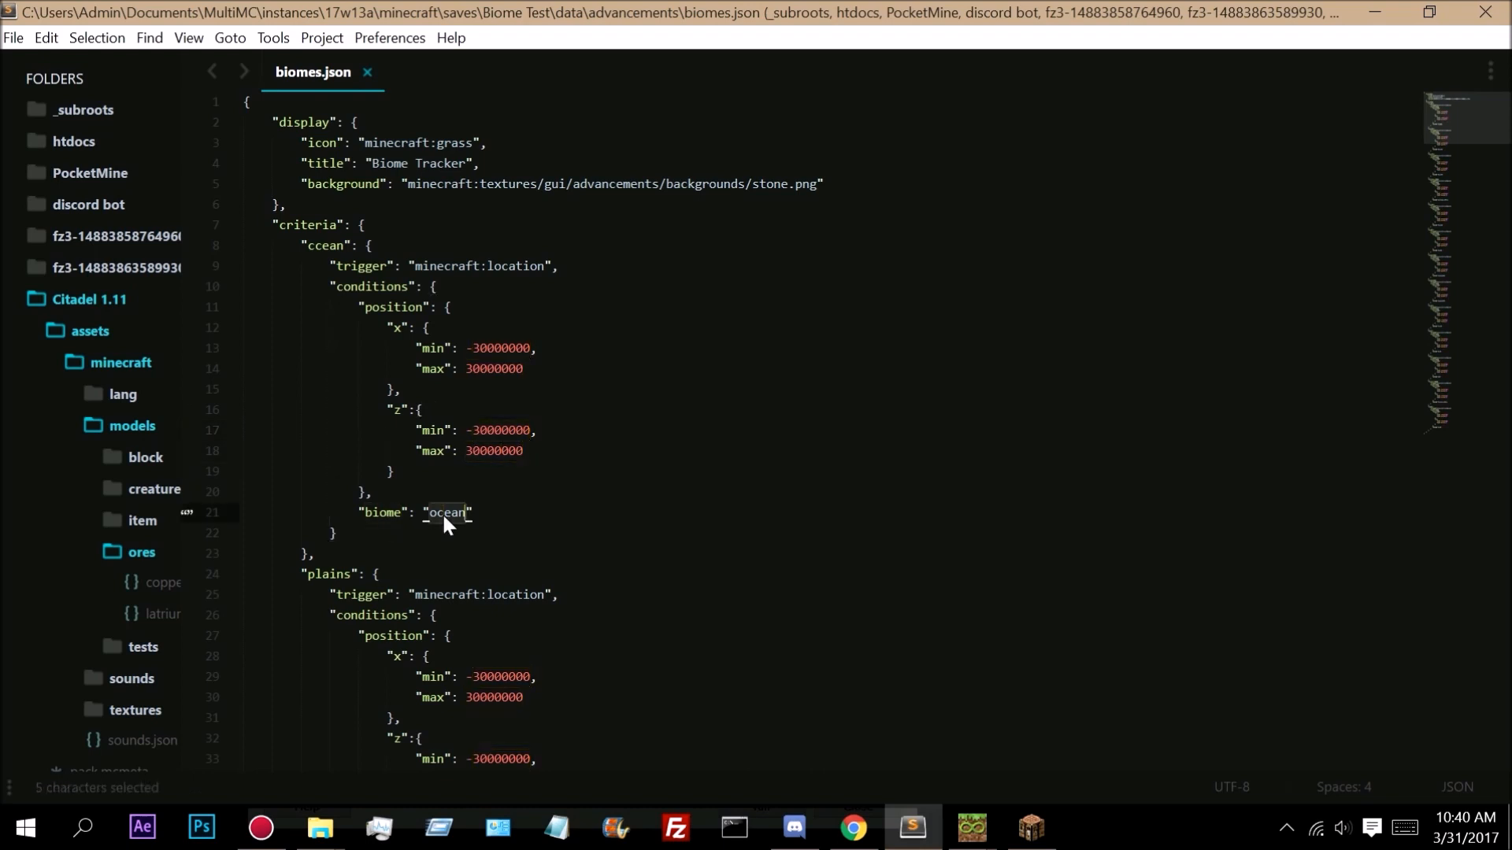
{"action": "scroll", "scroll_direction": "down", "scroll_amount": 3}
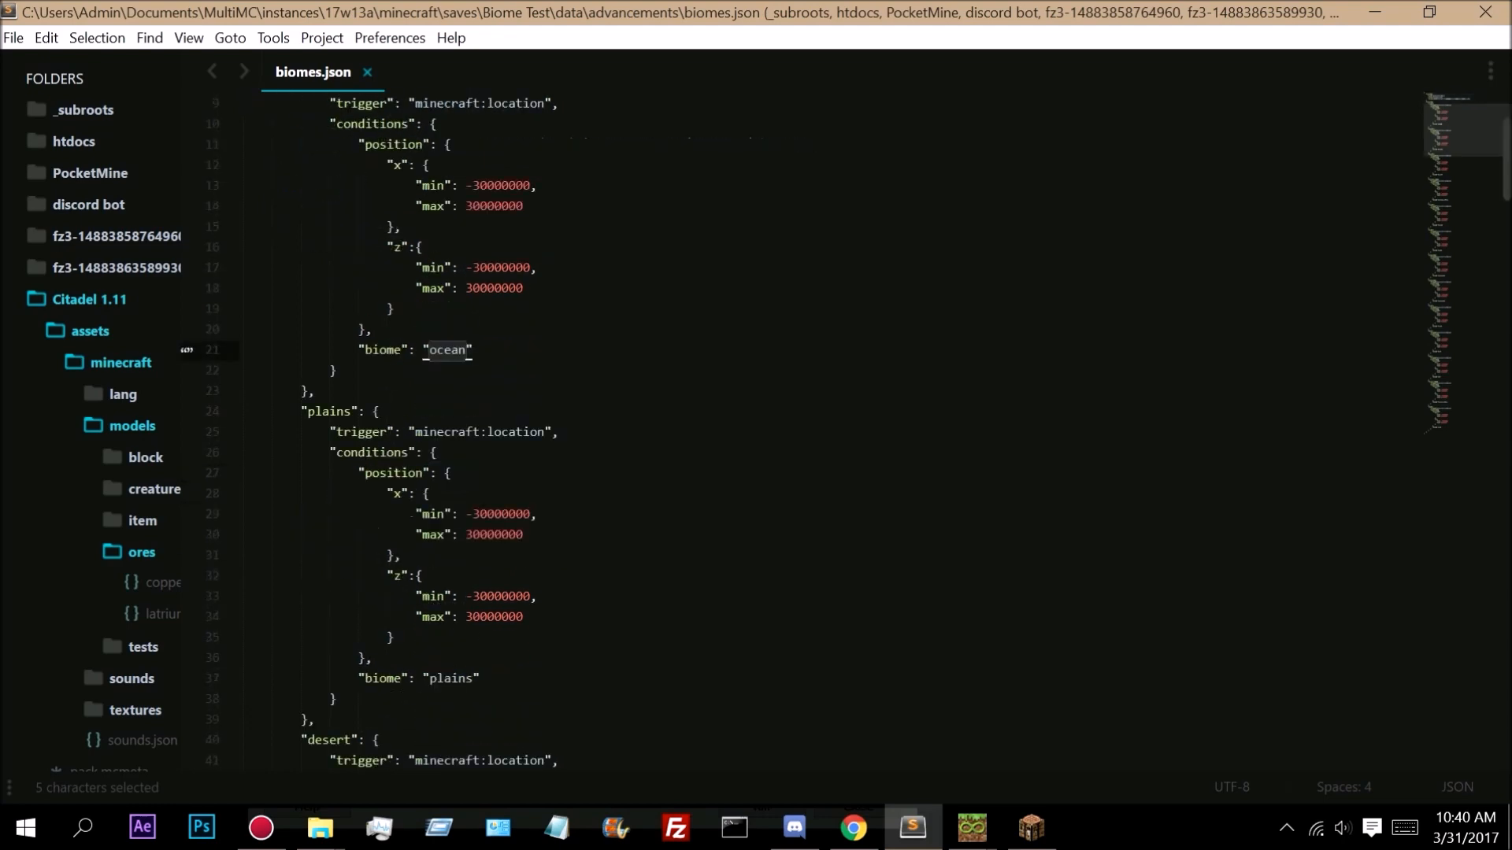
{"action": "scroll", "scroll_direction": "down", "scroll_amount": 3}
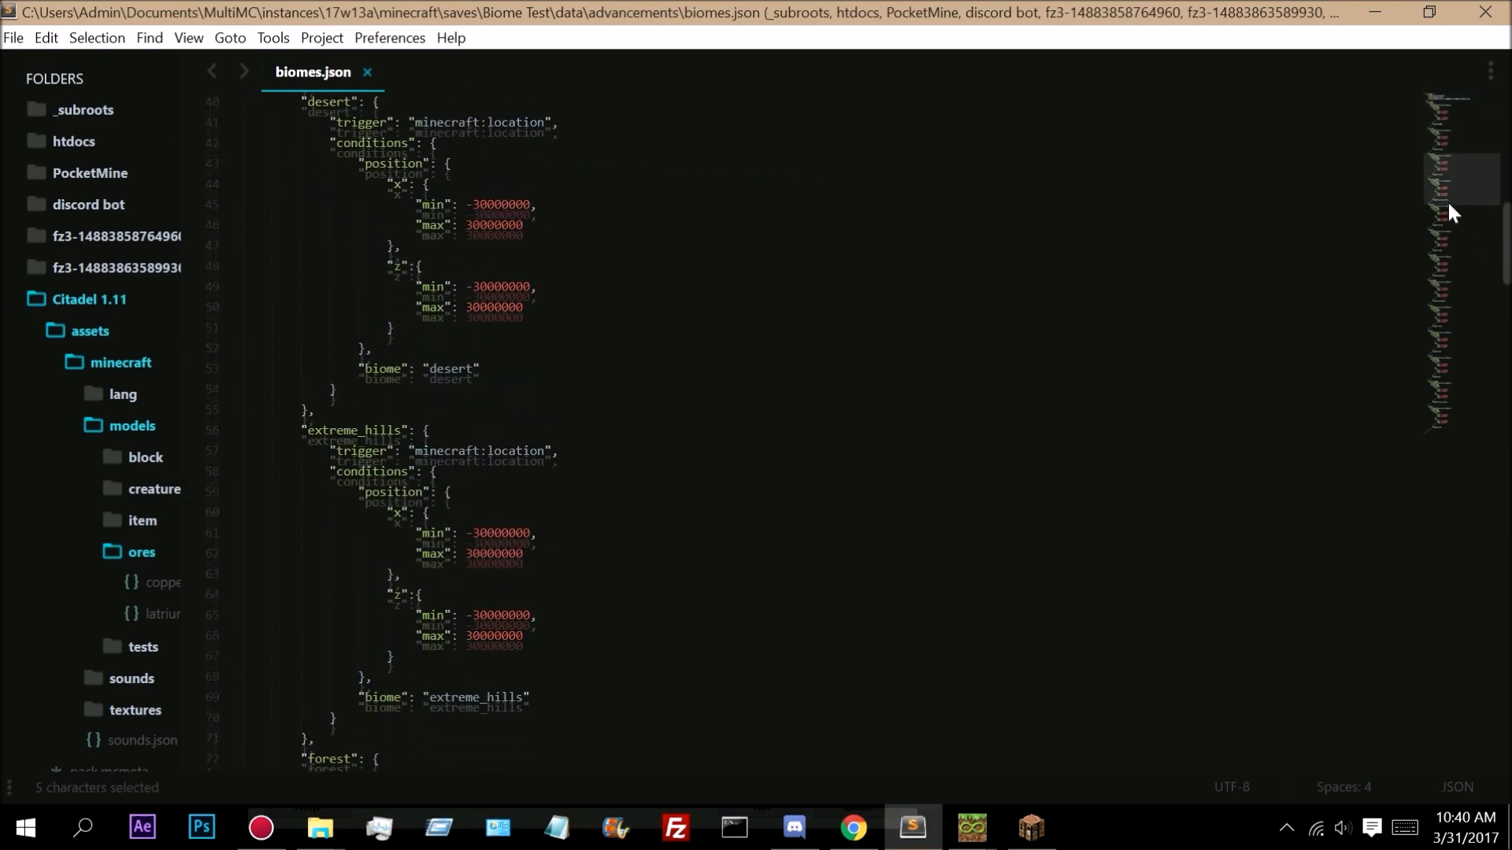
{"action": "scroll", "scroll_direction": "down", "scroll_amount": 3}
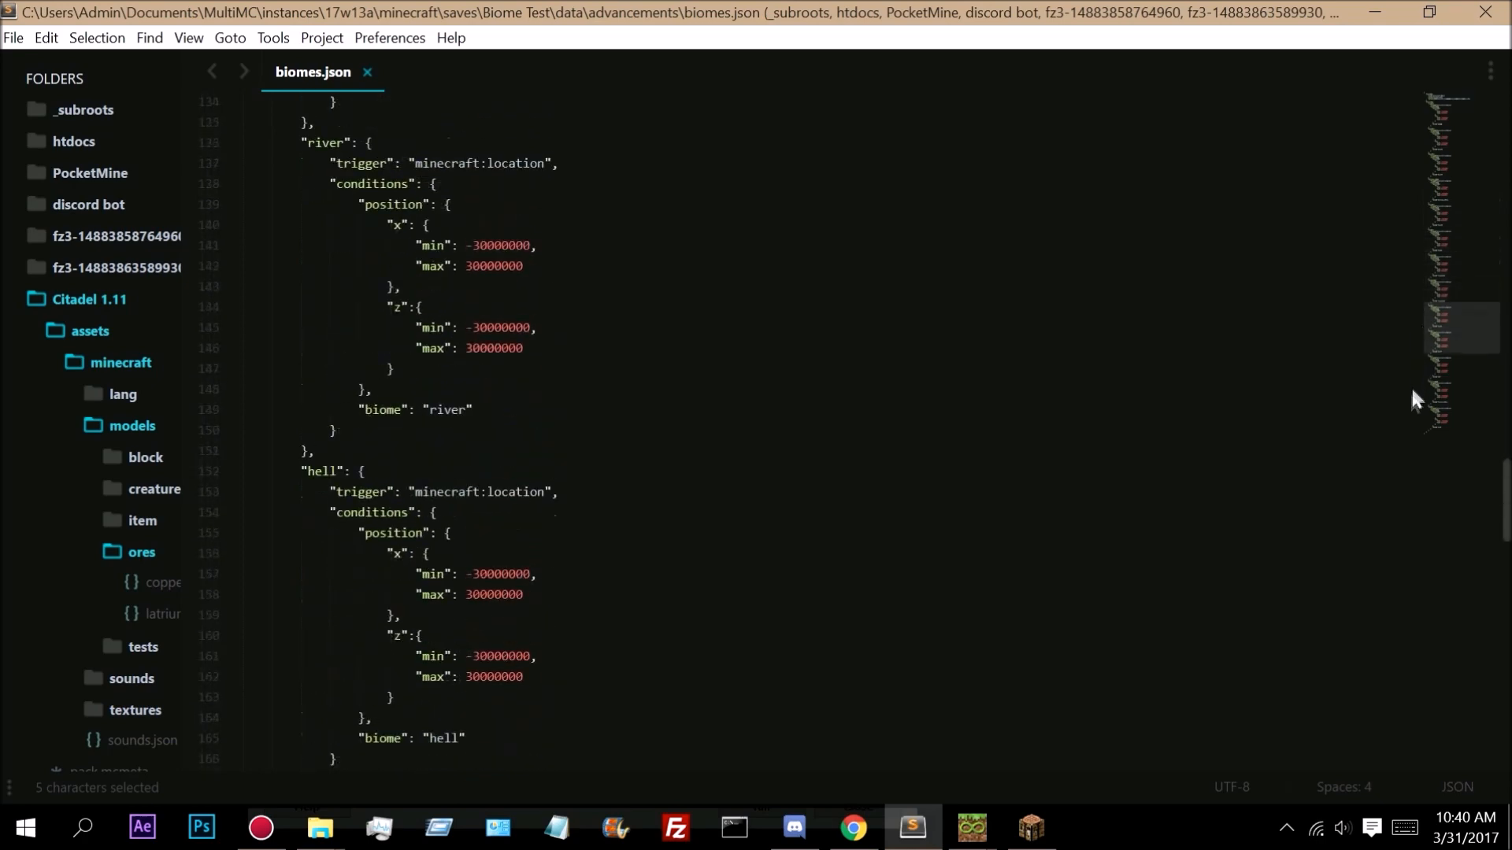
{"action": "scroll", "scroll_direction": "down", "scroll_amount": 3}
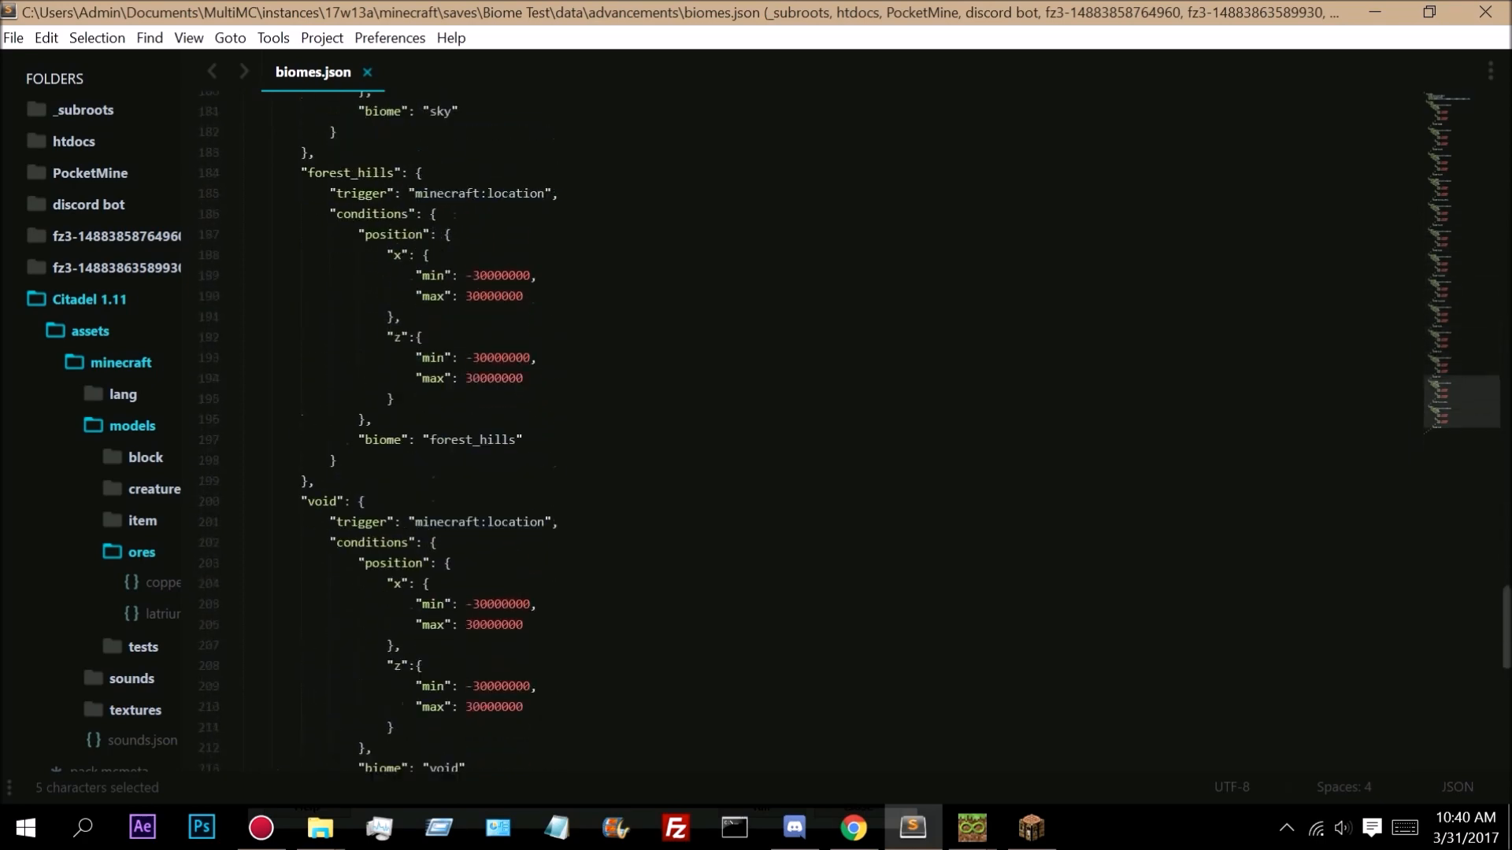
{"action": "left_click", "coordinate": [1029, 836]}
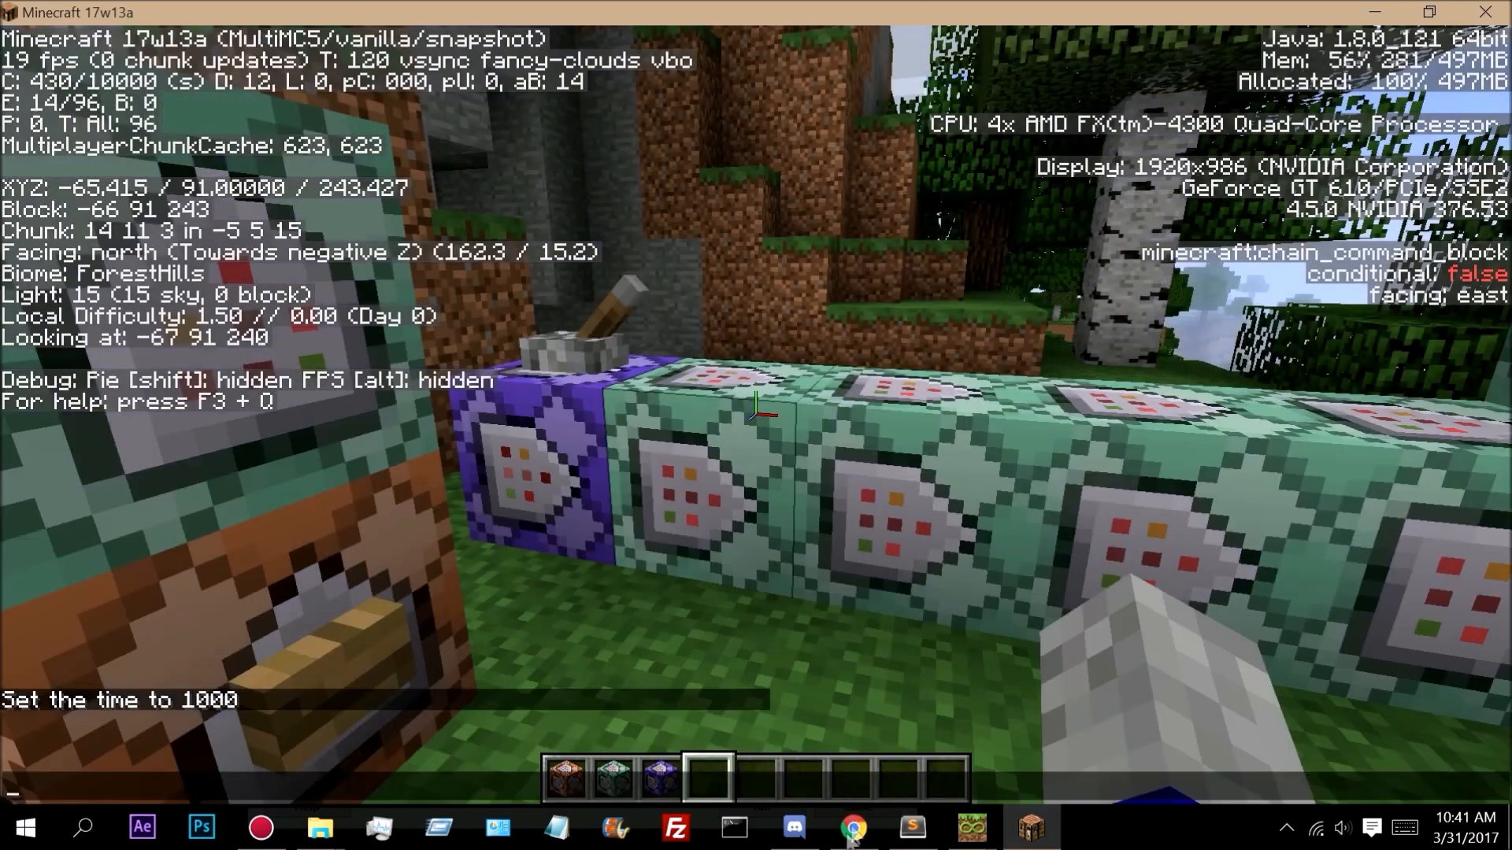
- Bring up the wiki's Biome IDs table listing each biome's number, name and colour
{"action": "left_click", "coordinate": [850, 827]}
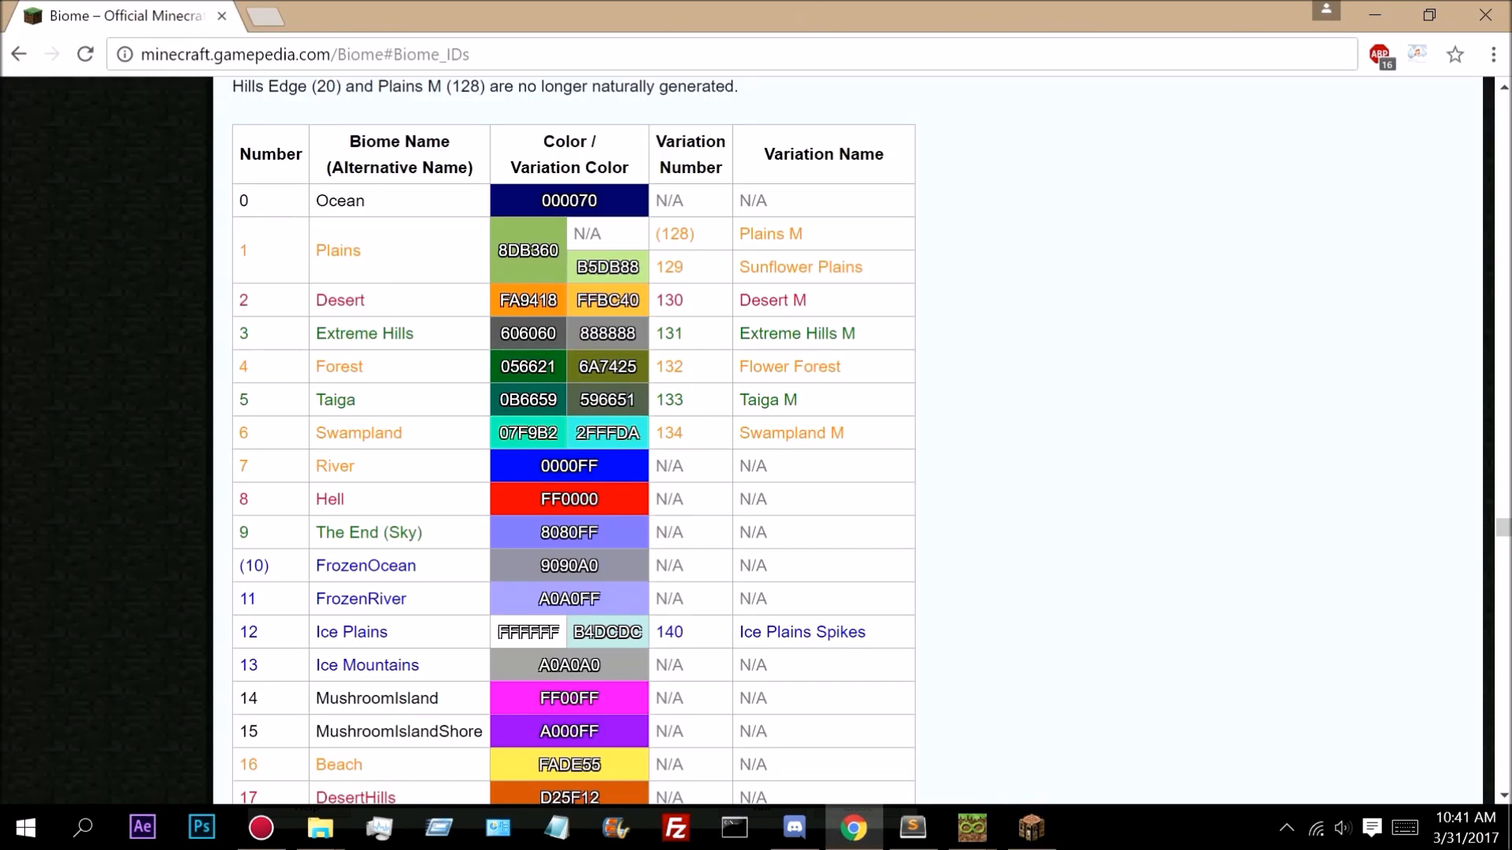
{"action": "mouse_move", "coordinate": [307, 376]}
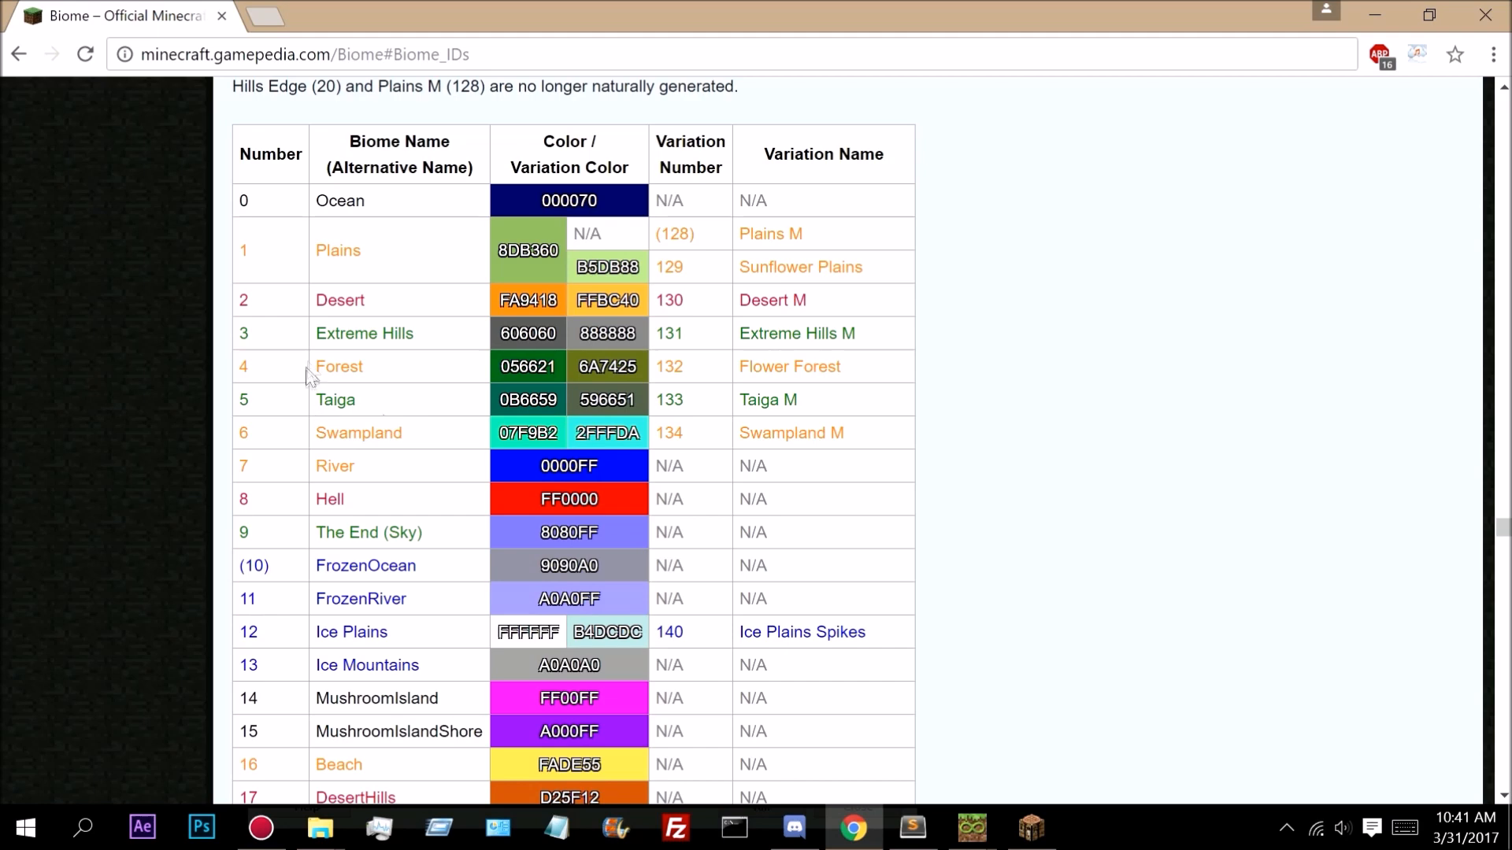
{"action": "mouse_move", "coordinate": [366, 517]}
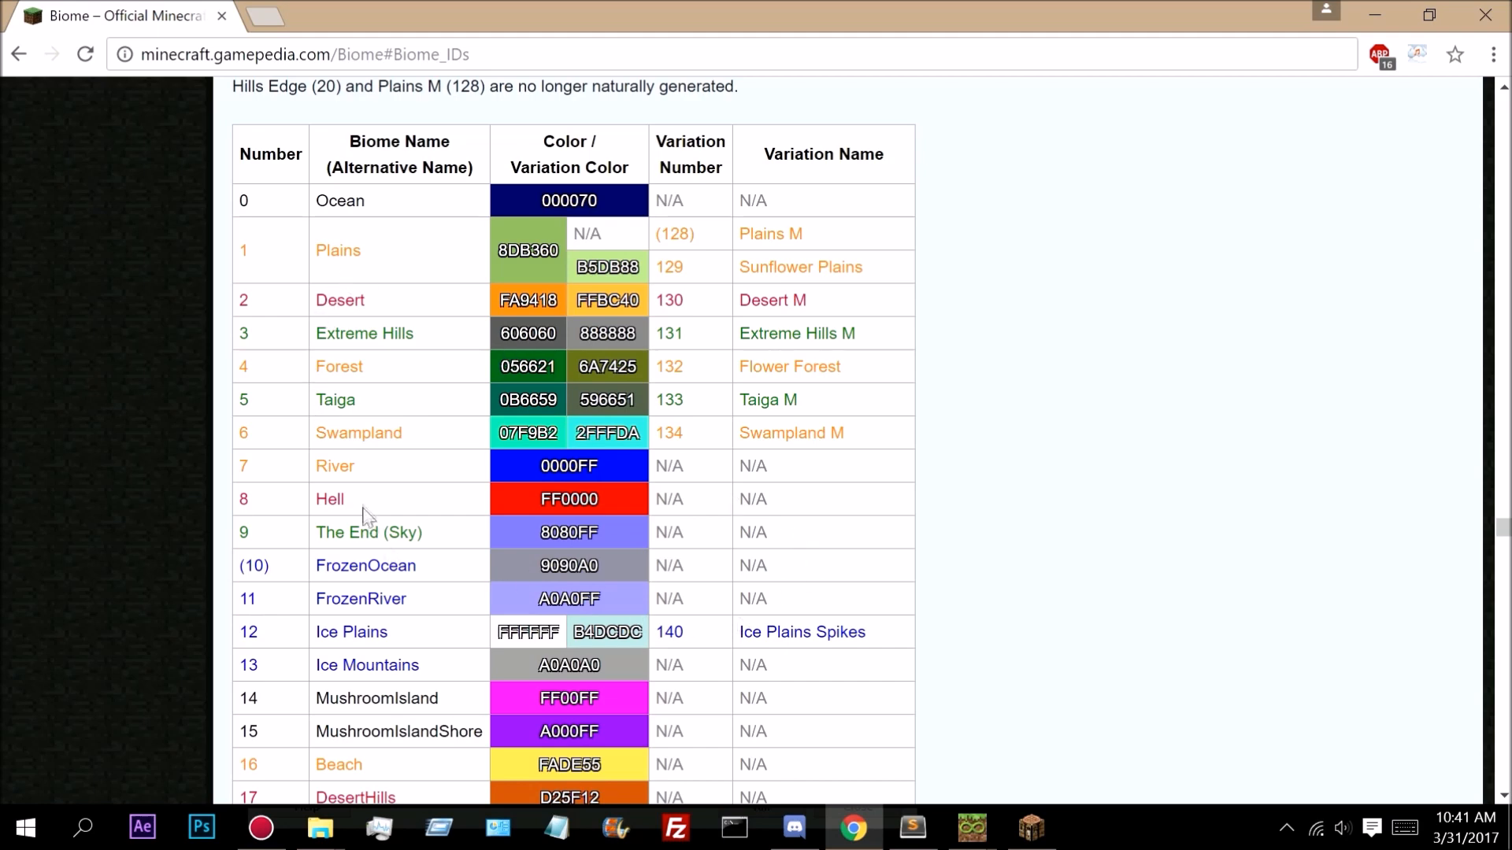
{"action": "mouse_move", "coordinate": [297, 704]}
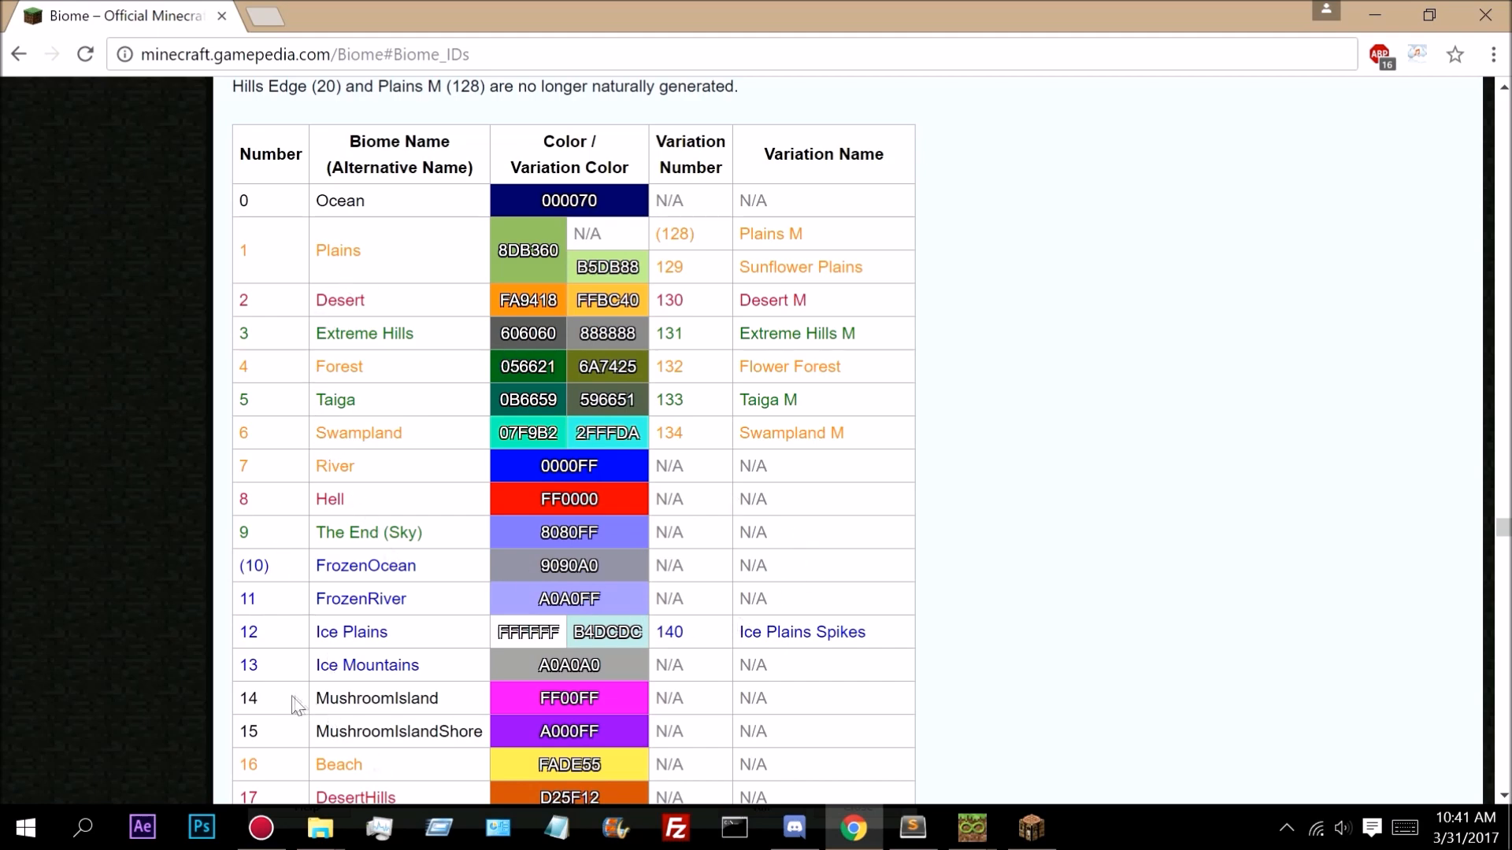
{"action": "scroll", "scroll_direction": "down", "scroll_amount": 3}
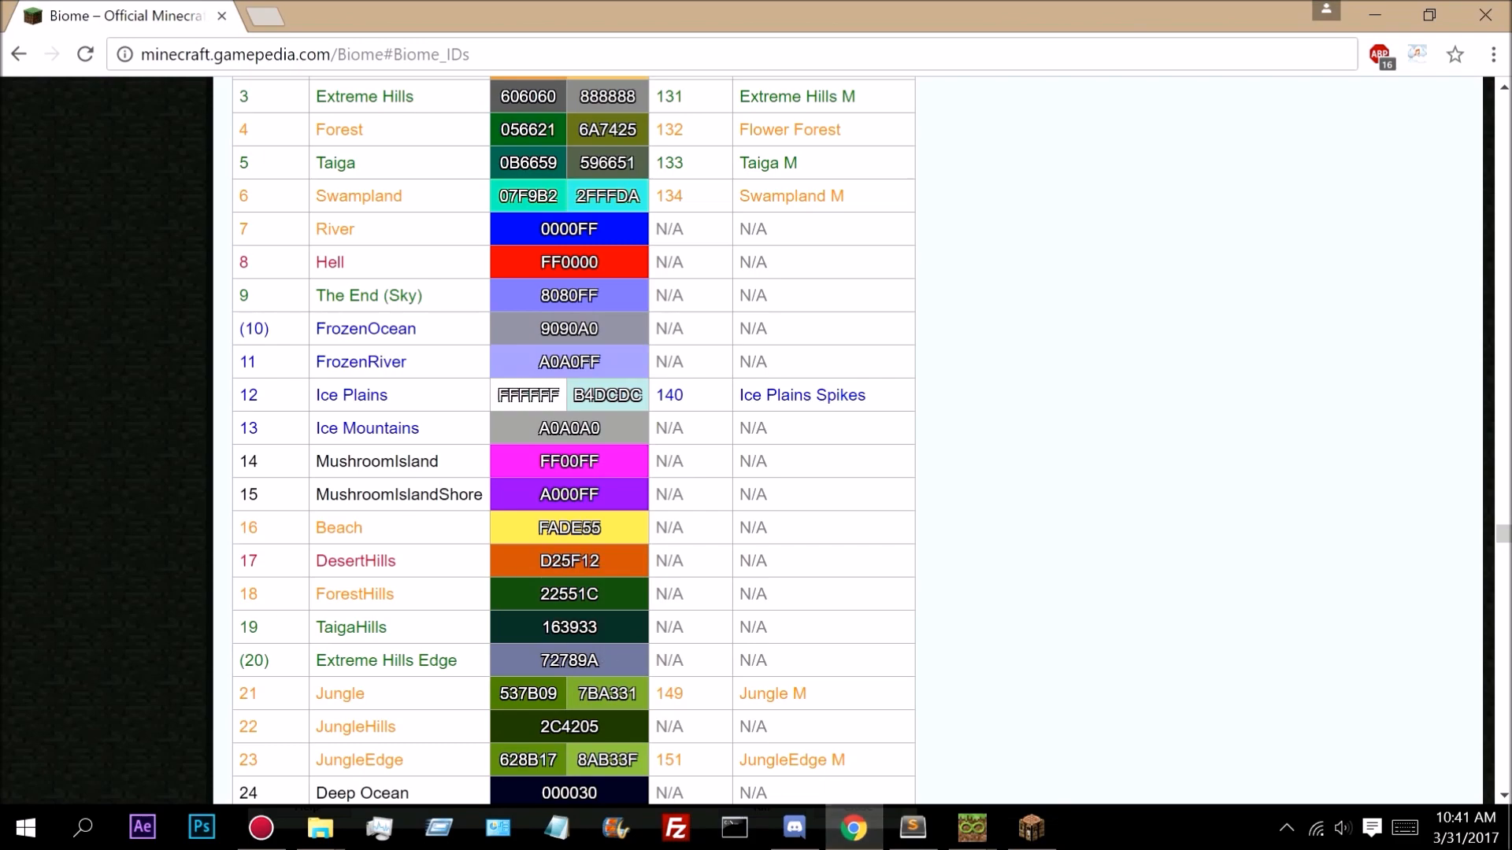
{"action": "scroll", "scroll_direction": "up", "scroll_amount": 3}
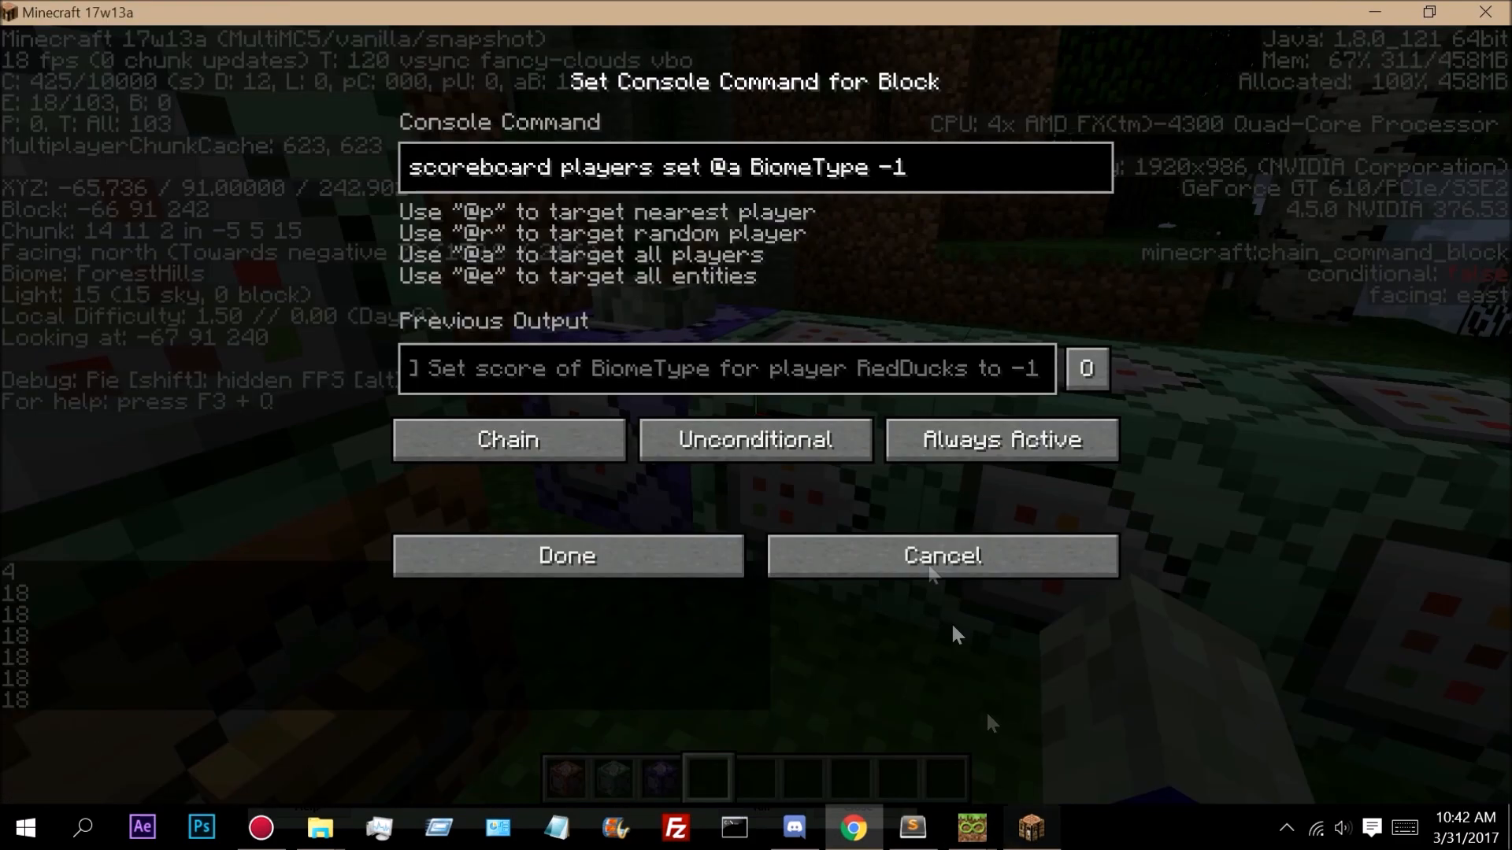
- Store SuccessCount for the nearest player in BiomeTest via 'stats entity @a set SuccessCount @a[c=1] BiomeTest'
{"action": "type", "text": "stats entity @a set SuccessCount @a[c=1] BiomeTest"}
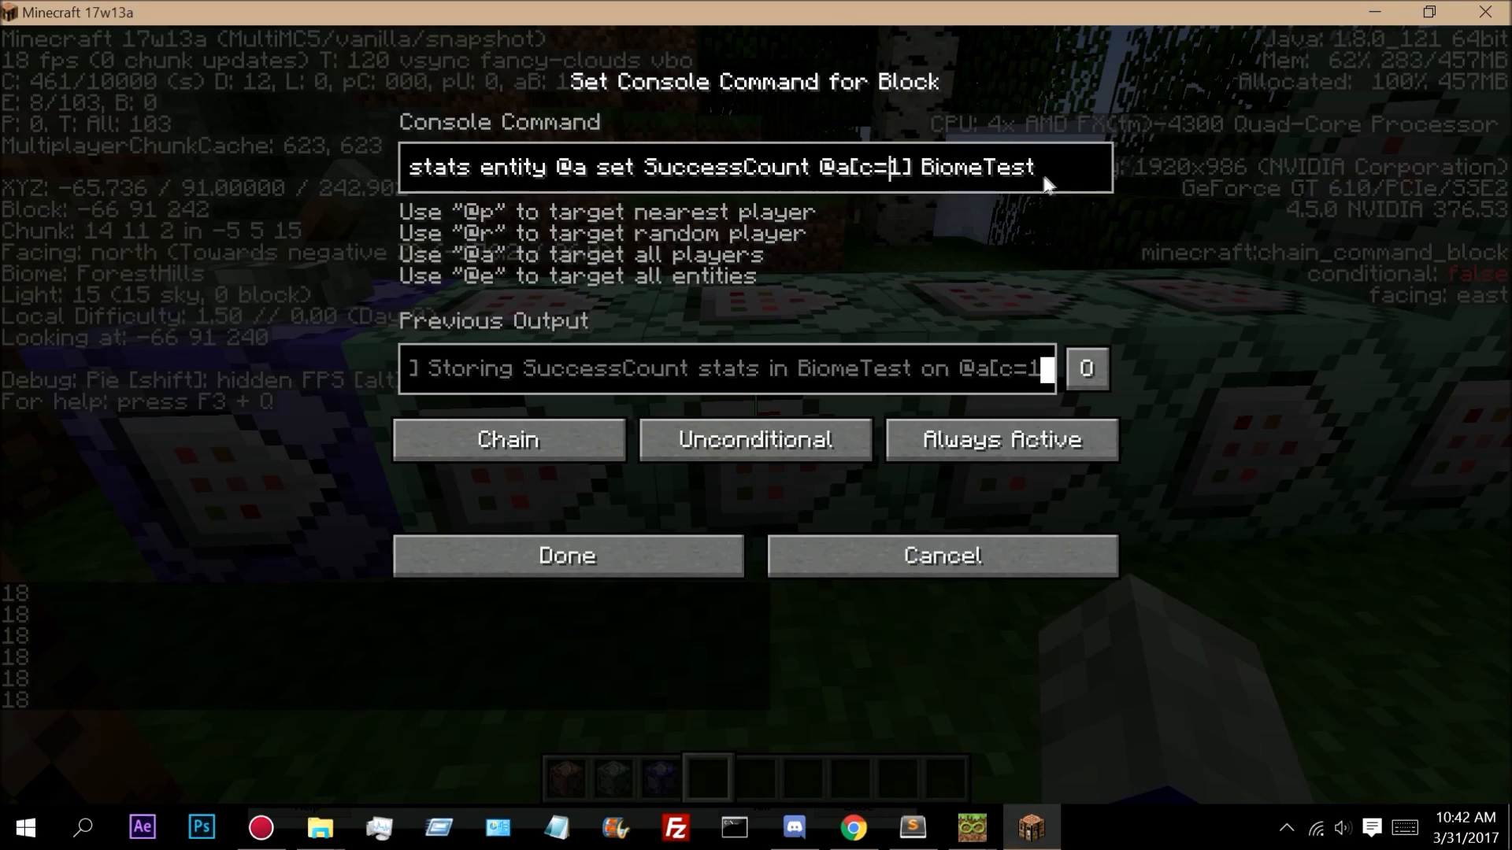
{"action": "mouse_move", "coordinate": [926, 517]}
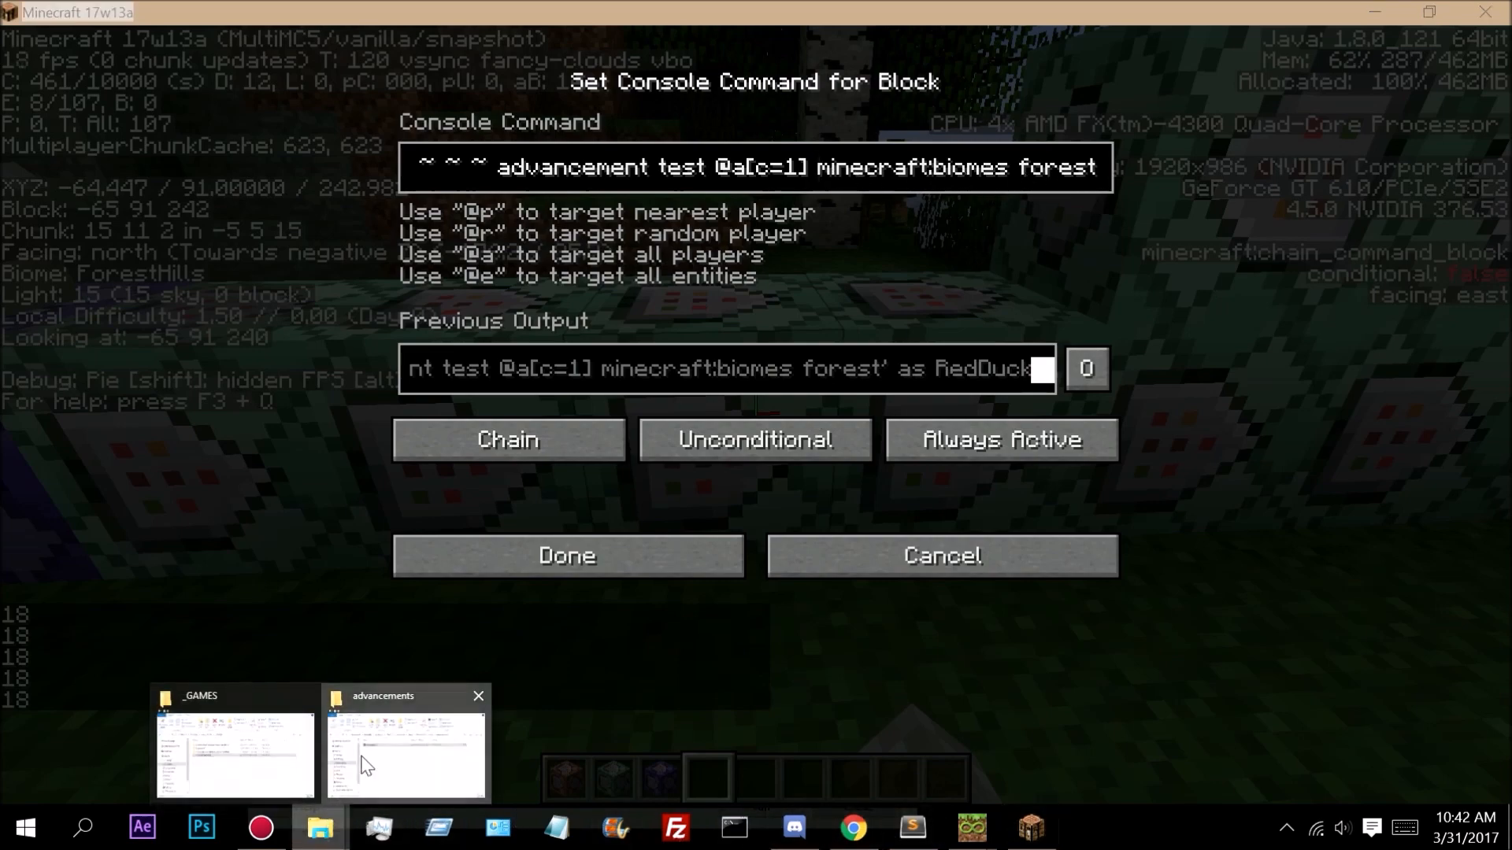
{"action": "left_click", "coordinate": [404, 753]}
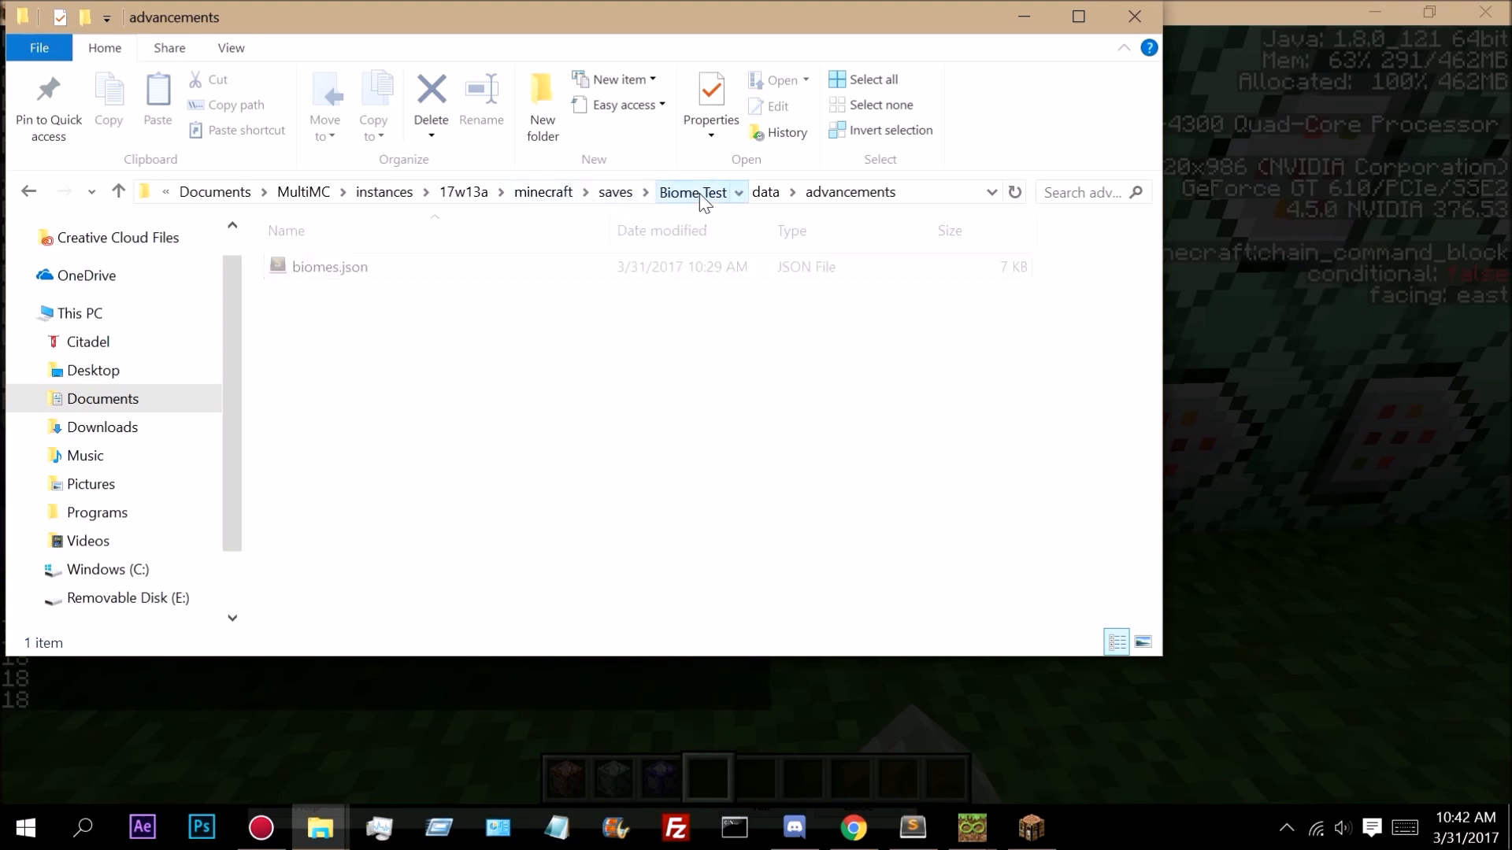
{"action": "left_click", "coordinate": [766, 192]}
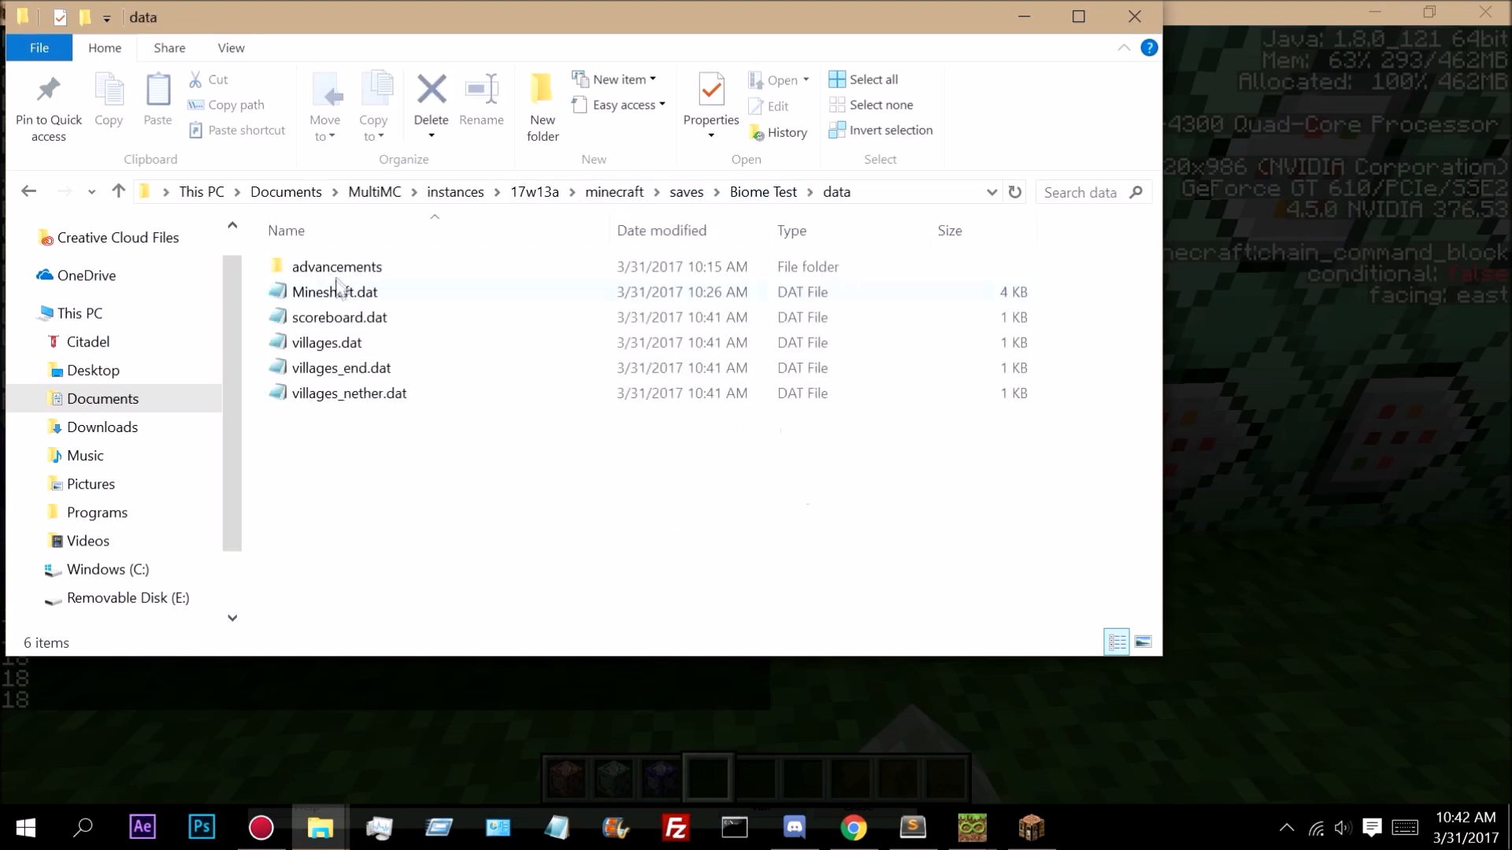
{"action": "double_click", "coordinate": [338, 266]}
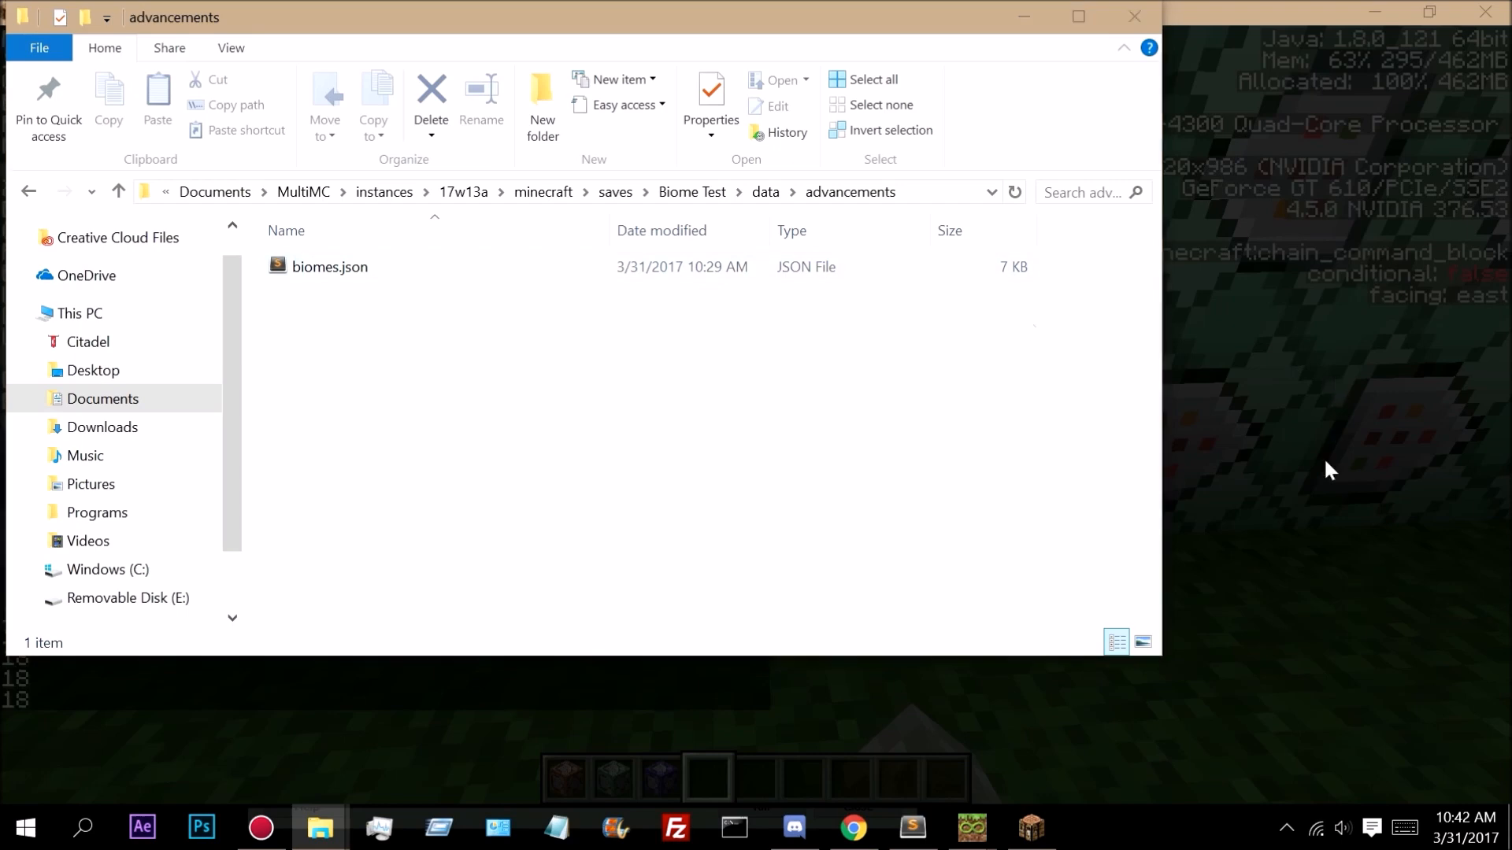
{"action": "left_click", "coordinate": [1029, 826]}
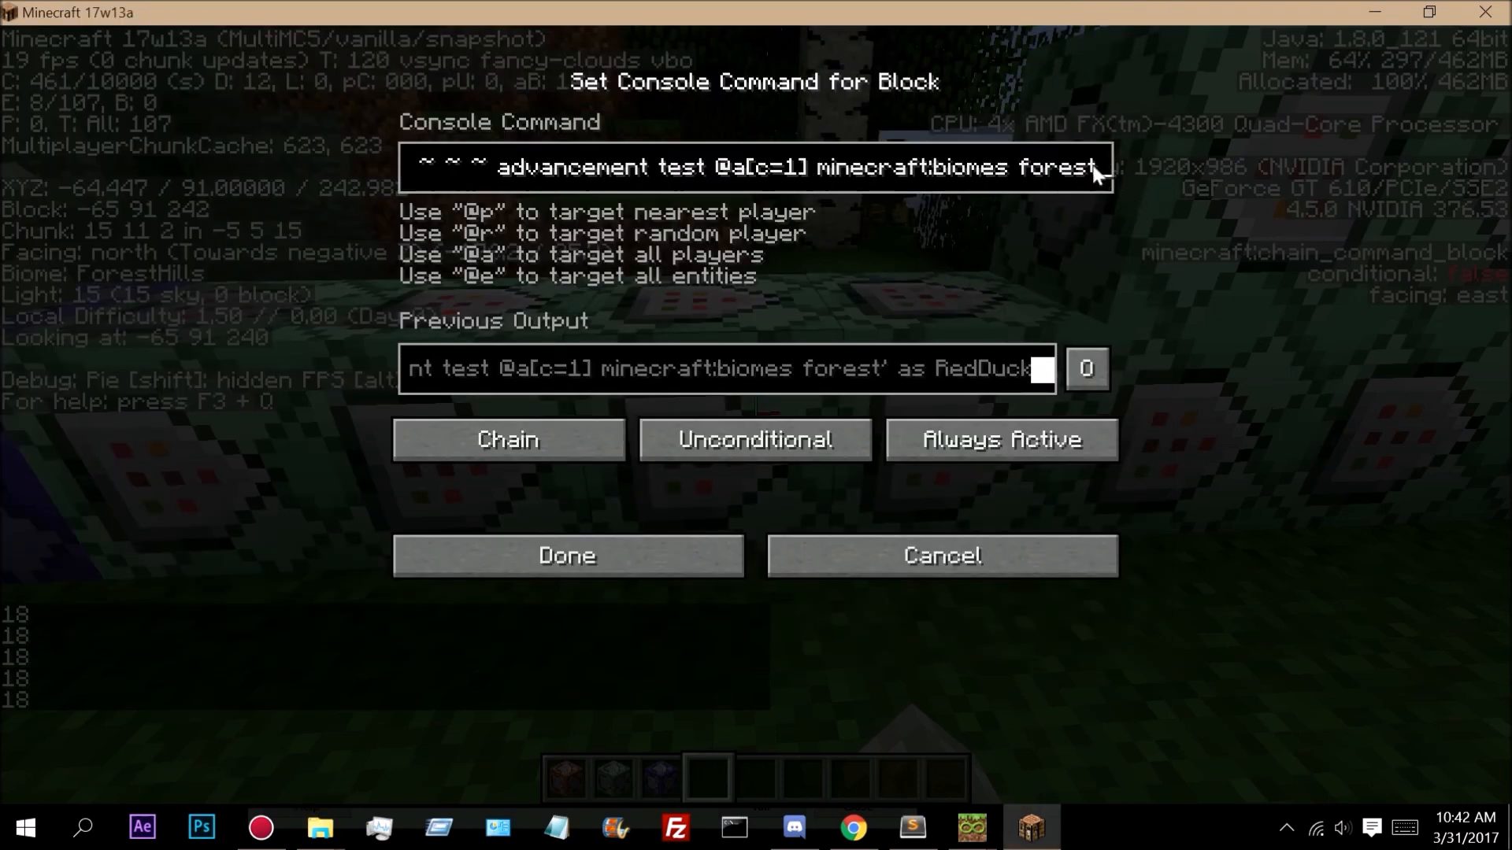
- Save the forest advancement test and set BiomeType to 4 on success
{"action": "left_click", "coordinate": [908, 827]}
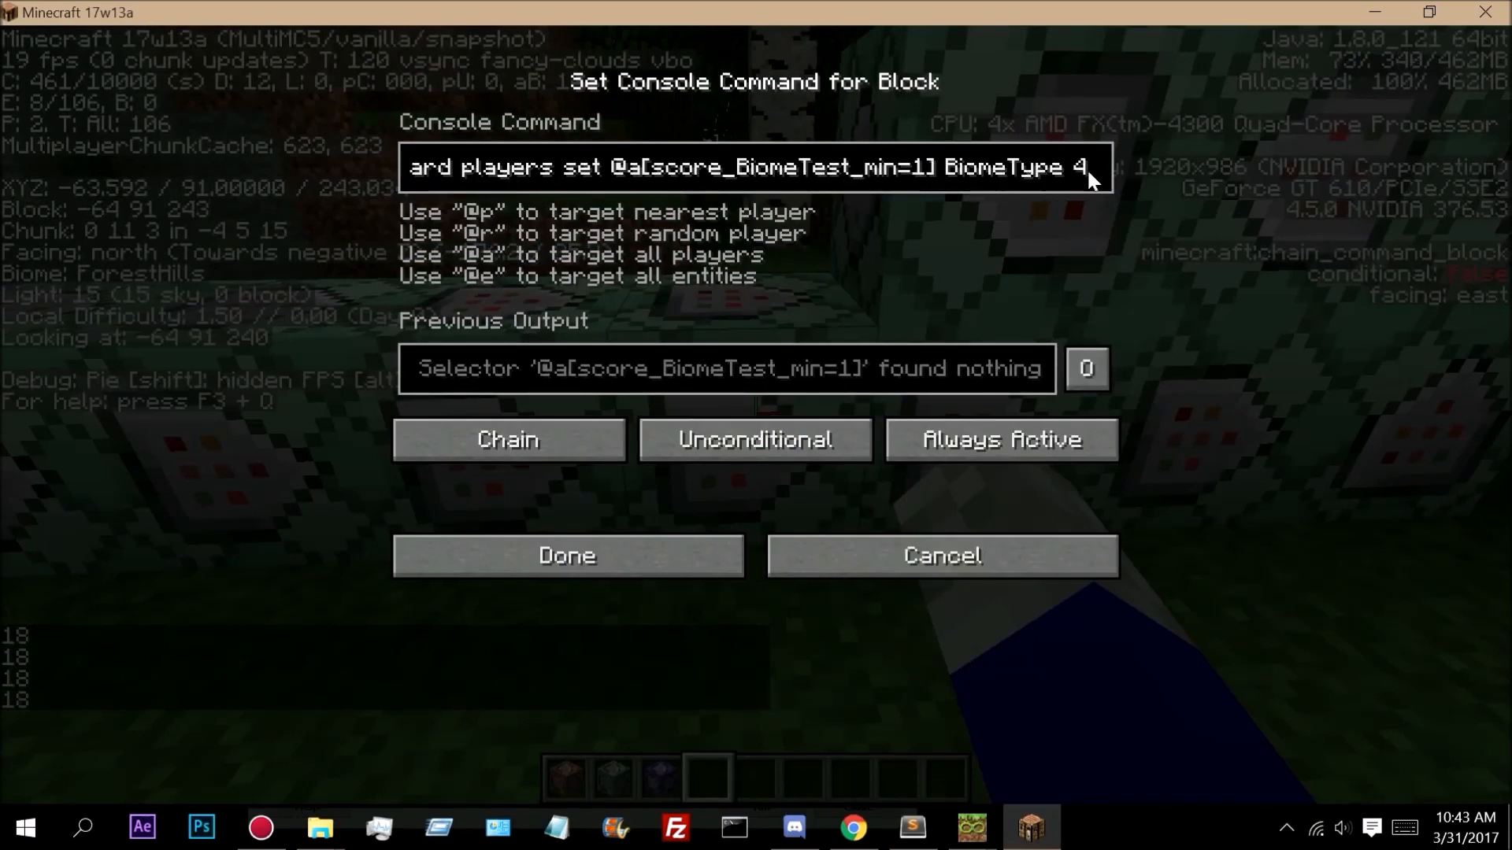
{"action": "left_click", "coordinate": [566, 556]}
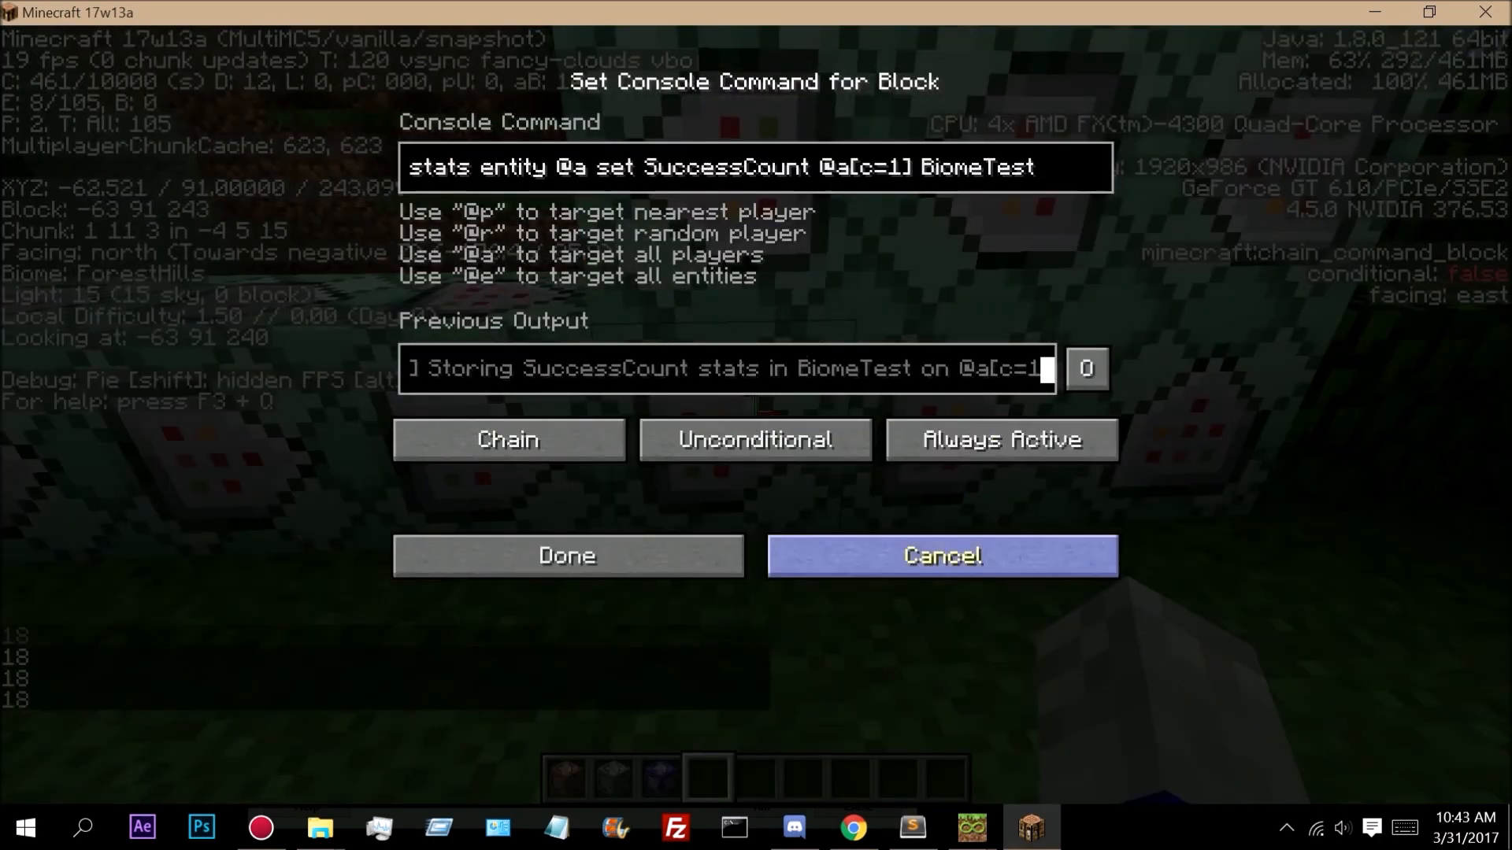
- Add the advancement test for minecraft:biomes forest_hills in the next chain block
{"action": "type", "text": "advancement test @a[c=1] minecraft:biomes forest_hills"}
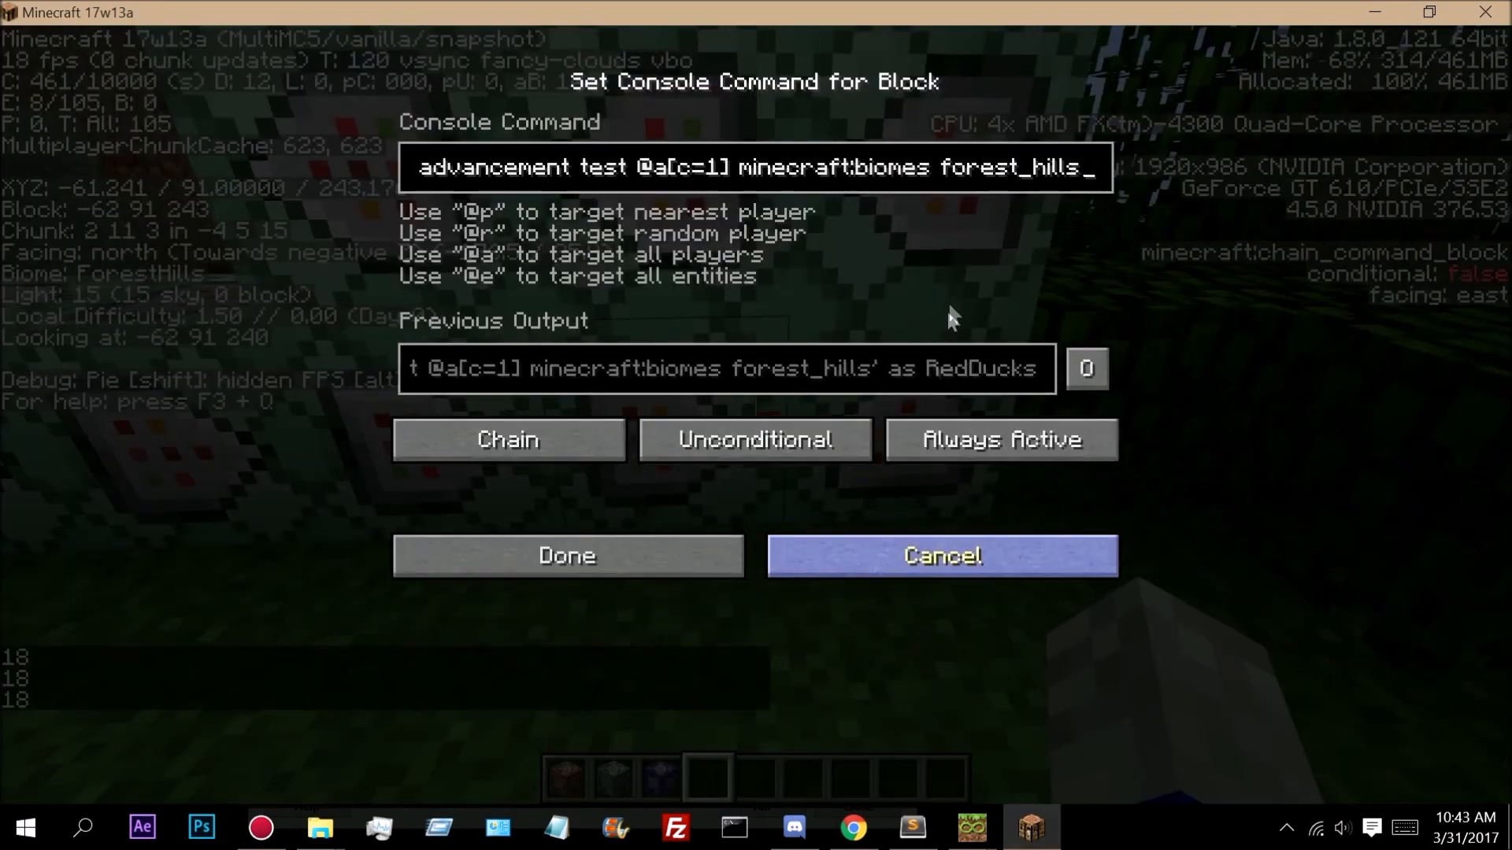
{"action": "left_click", "coordinate": [940, 555]}
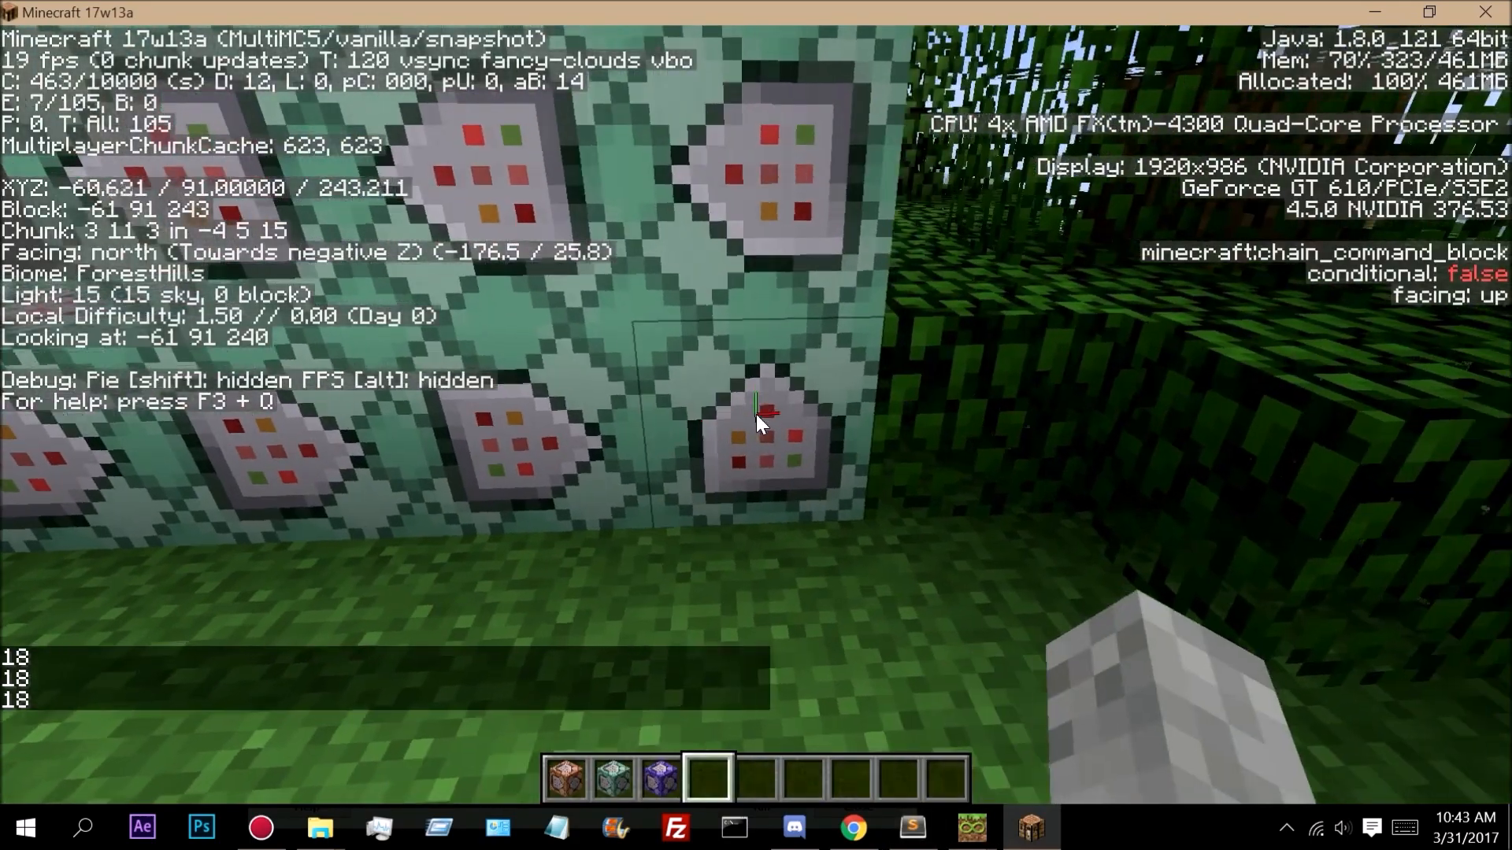
- Review the tellraw display and advancement revoke command blocks in the chain
{"action": "right_click", "coordinate": [767, 429]}
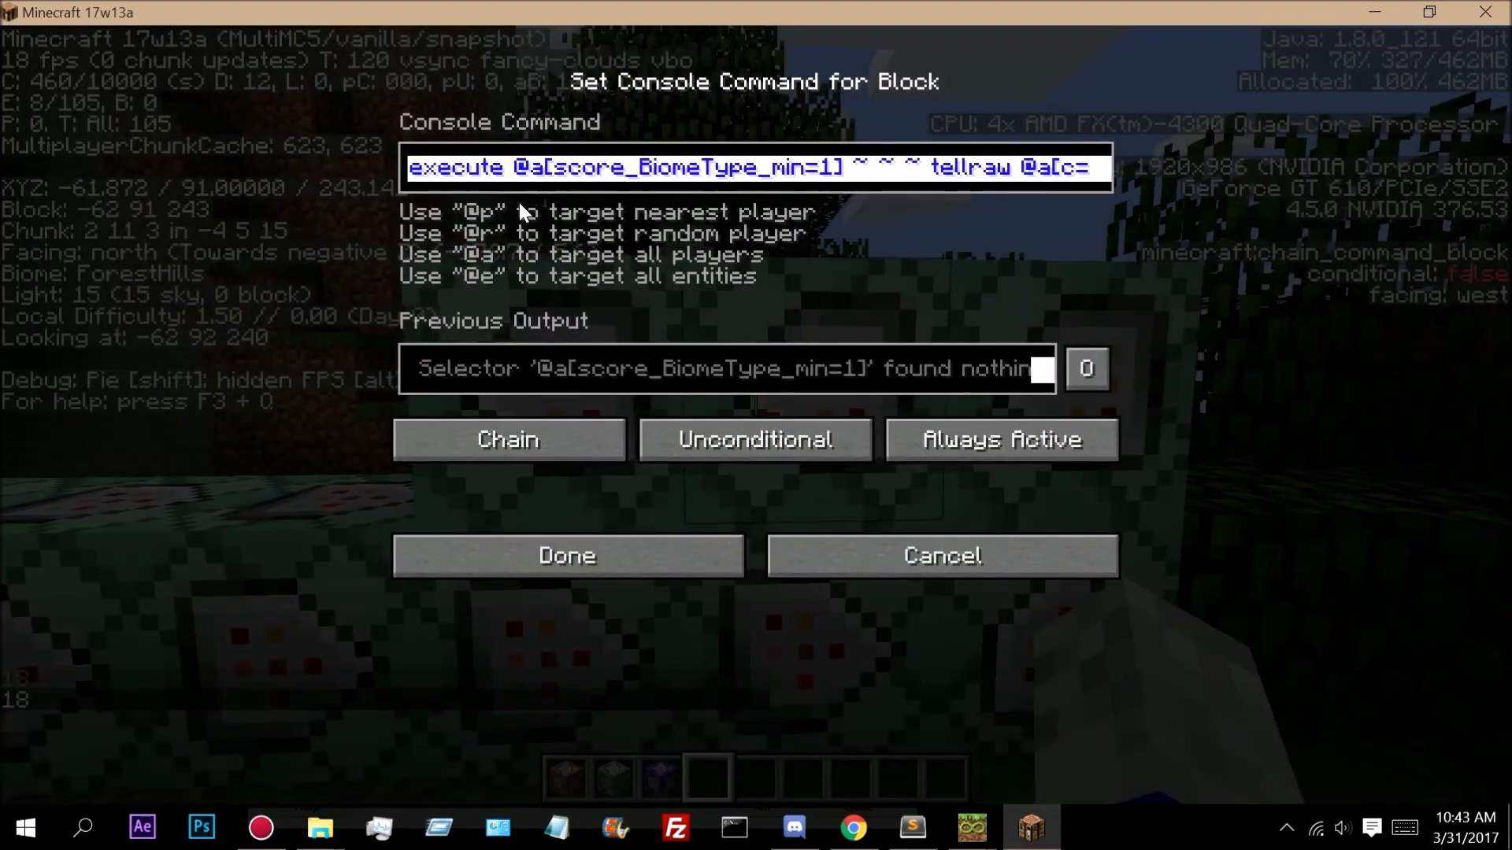
{"action": "left_click", "coordinate": [565, 556]}
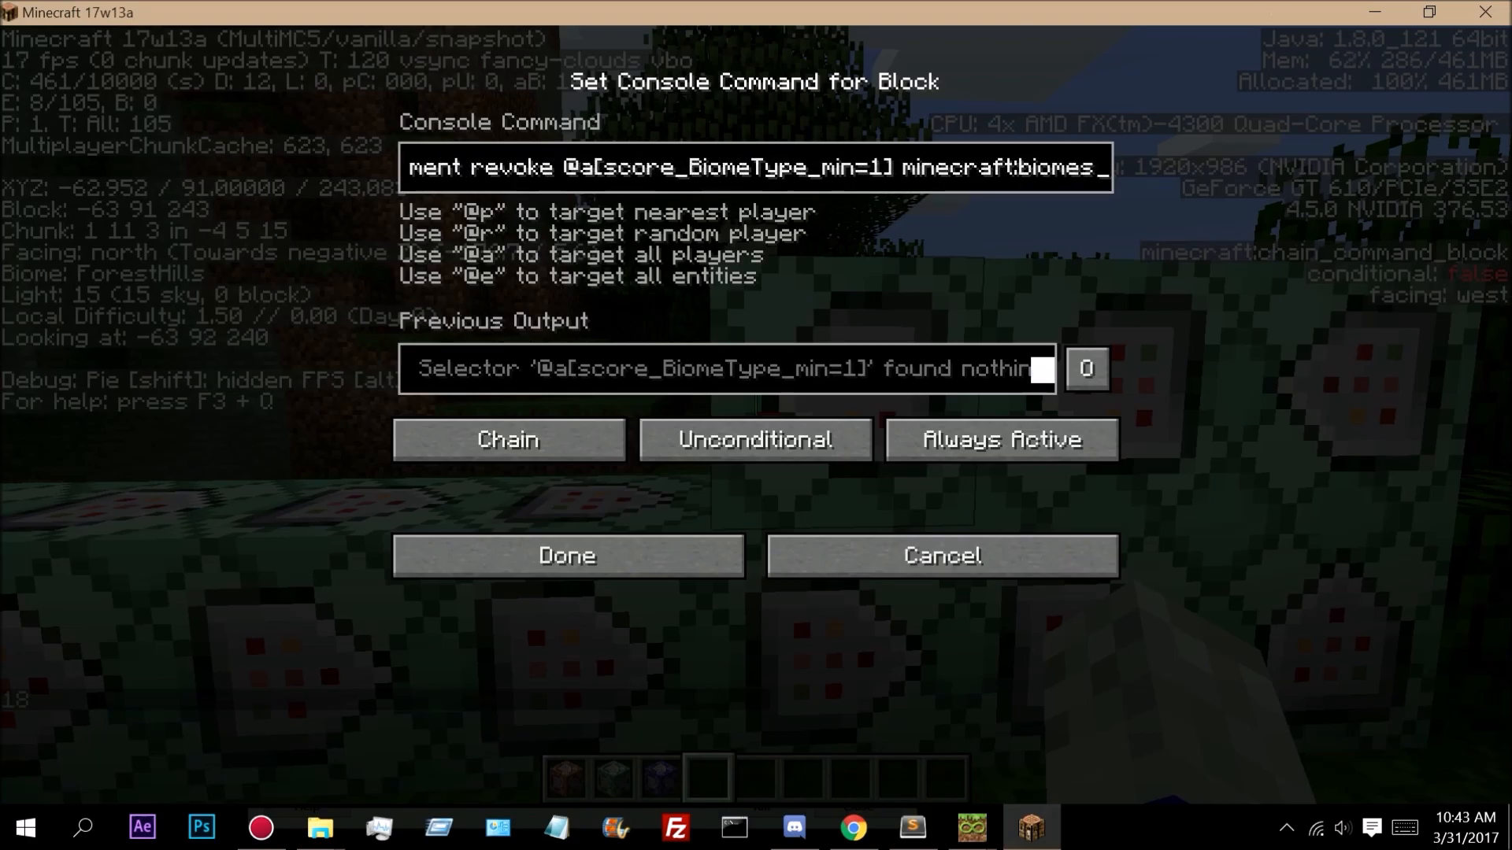
{"action": "left_click", "coordinate": [565, 556]}
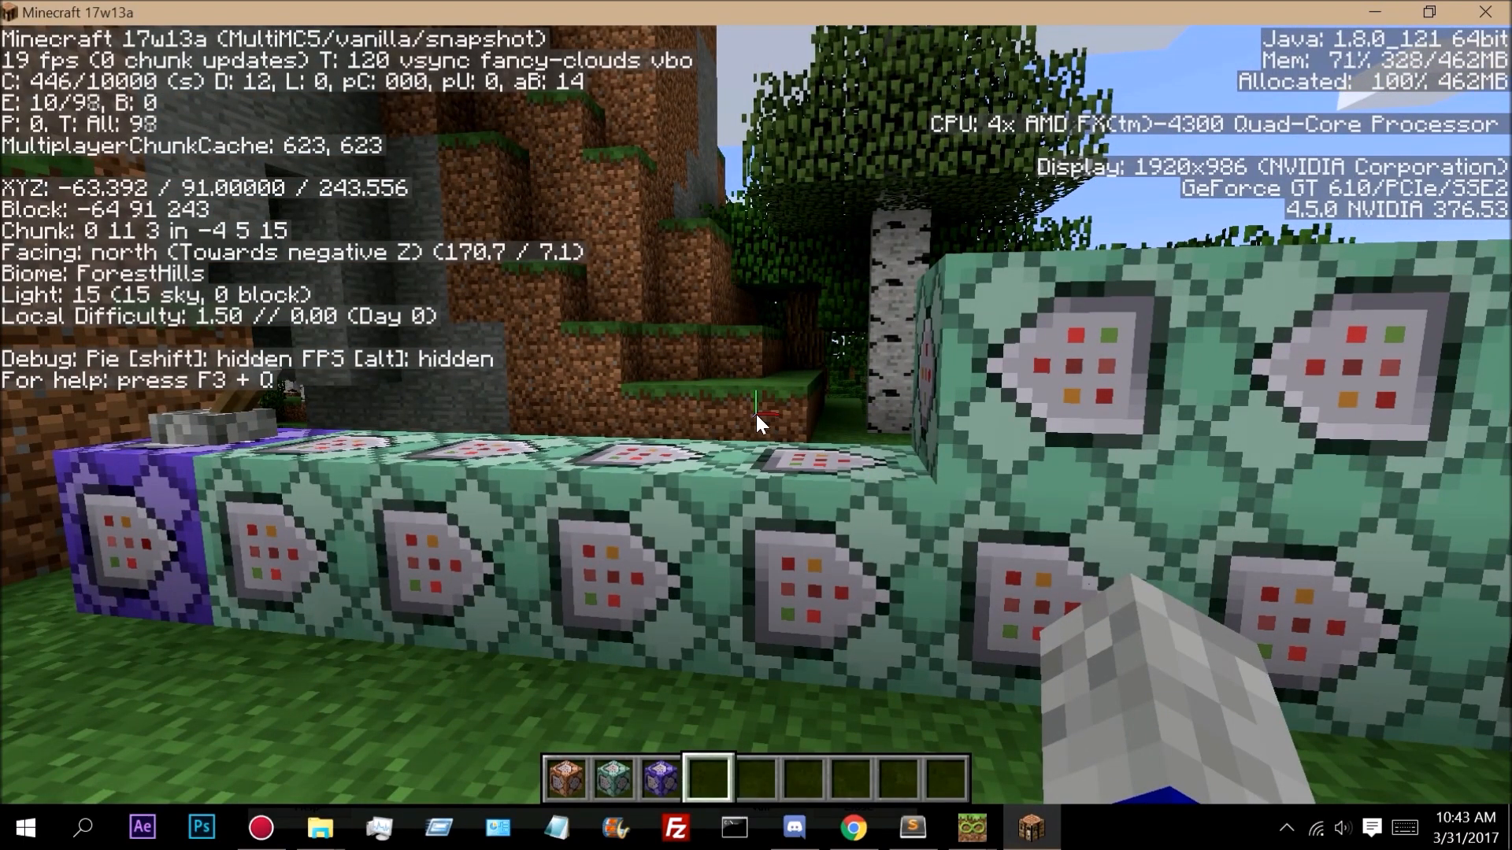
- Switch to biomes.json in the text editor at the forest_hills criterion
{"action": "left_click", "coordinate": [908, 827]}
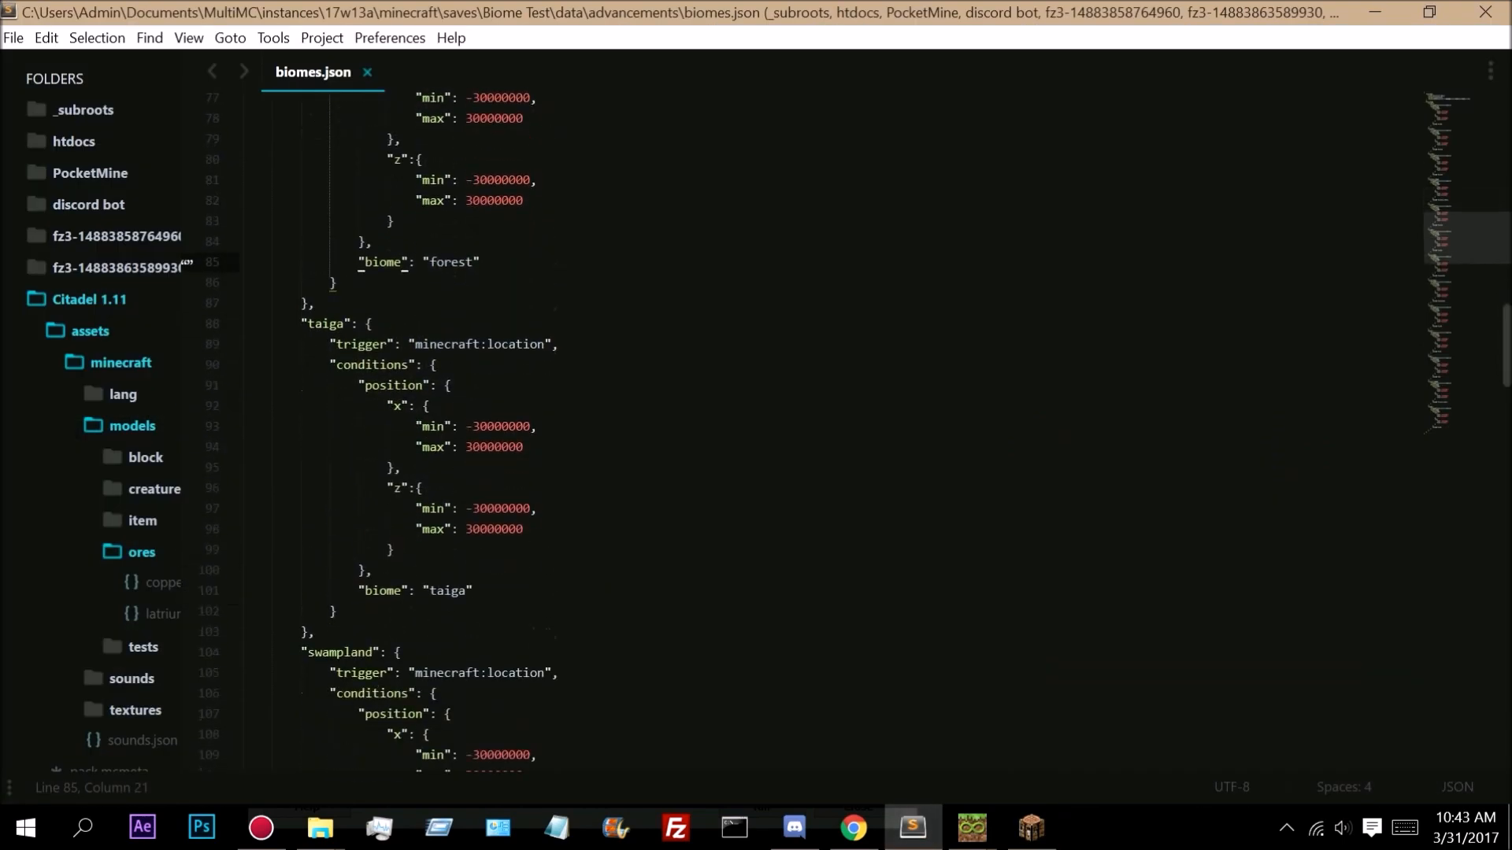
{"action": "scroll", "scroll_direction": "down", "scroll_amount": 3}
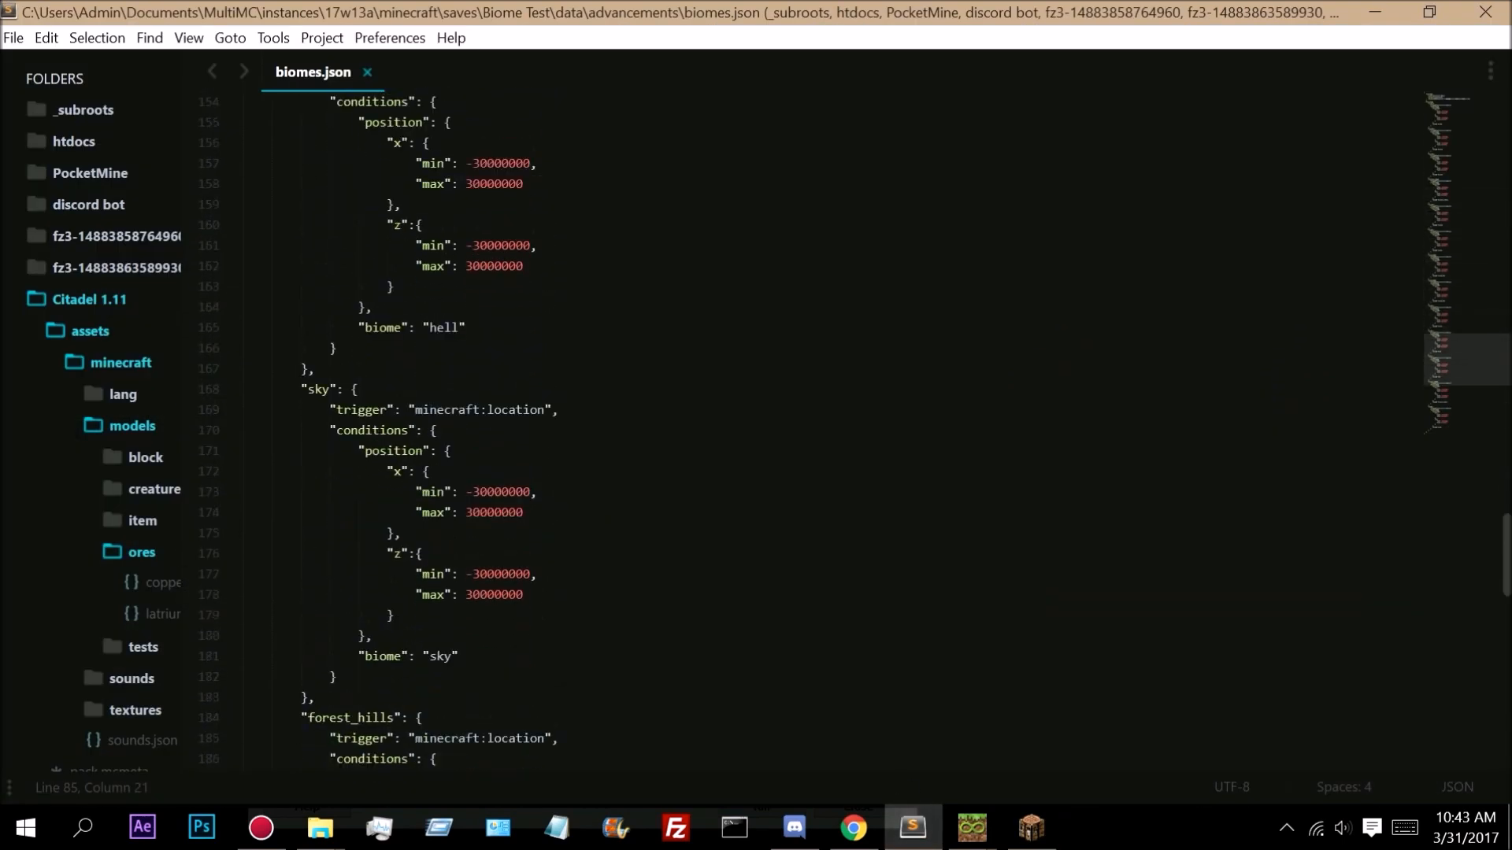